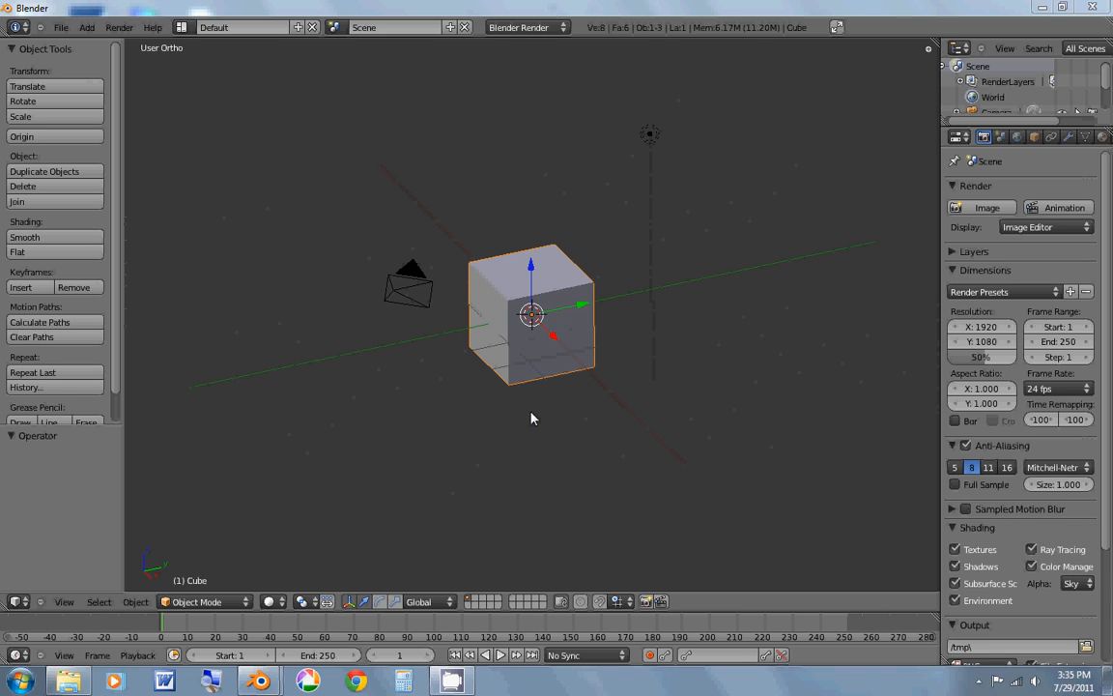
mouse_move(529, 364)
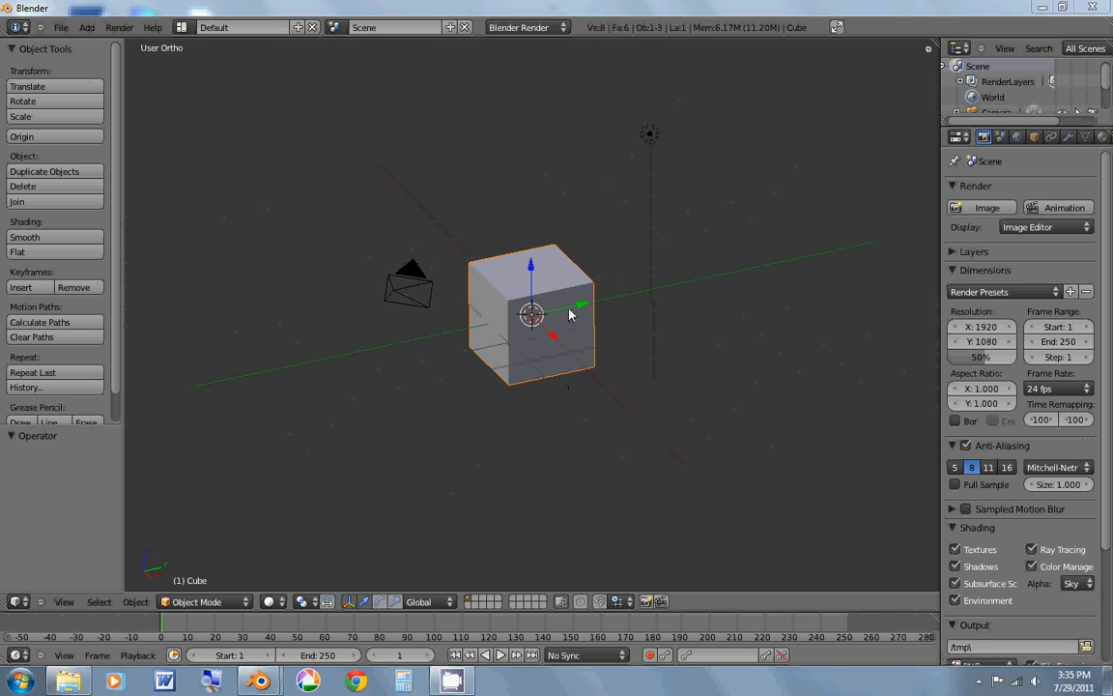
mouse_move(568, 290)
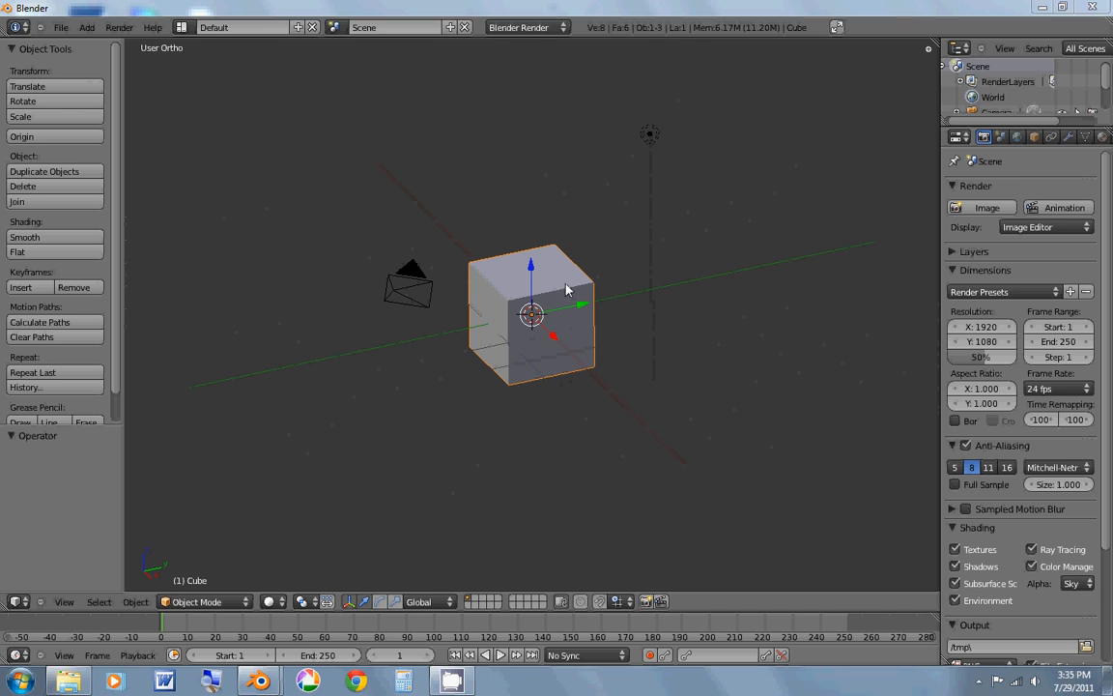
mouse_move(549, 336)
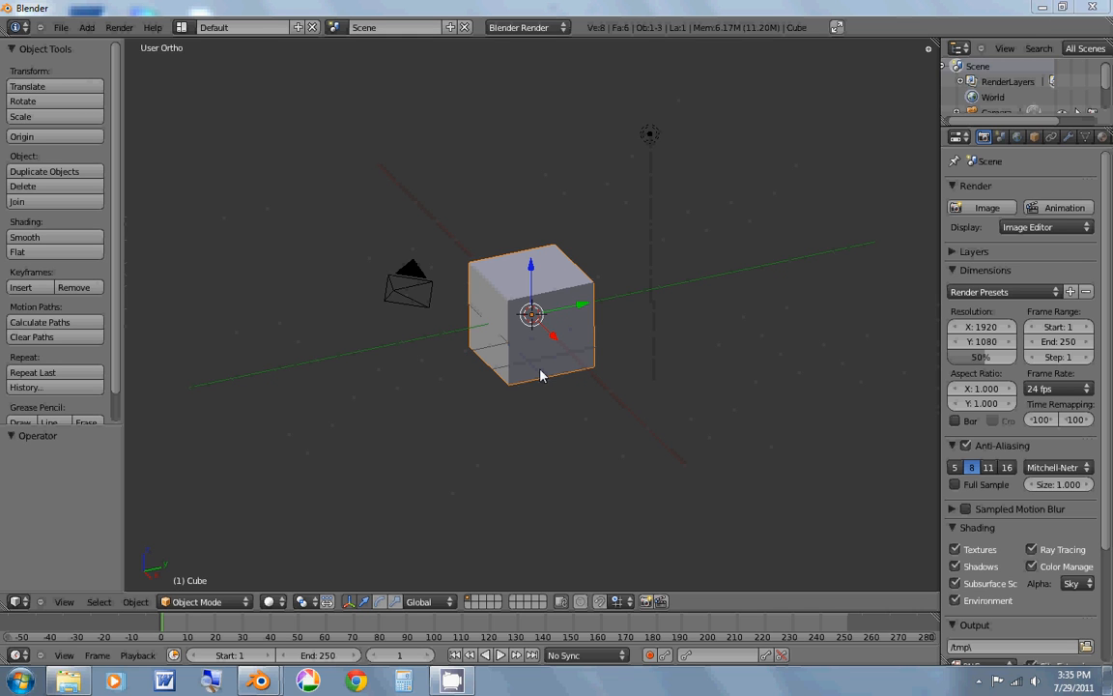
mouse_move(538, 375)
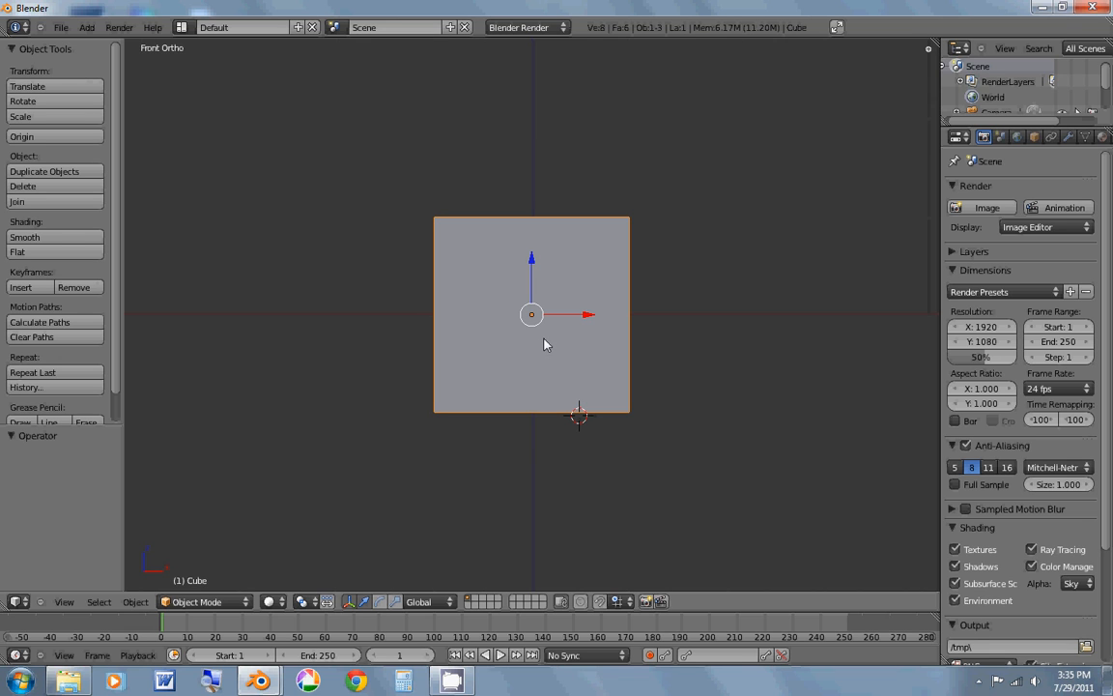
mouse_move(549, 349)
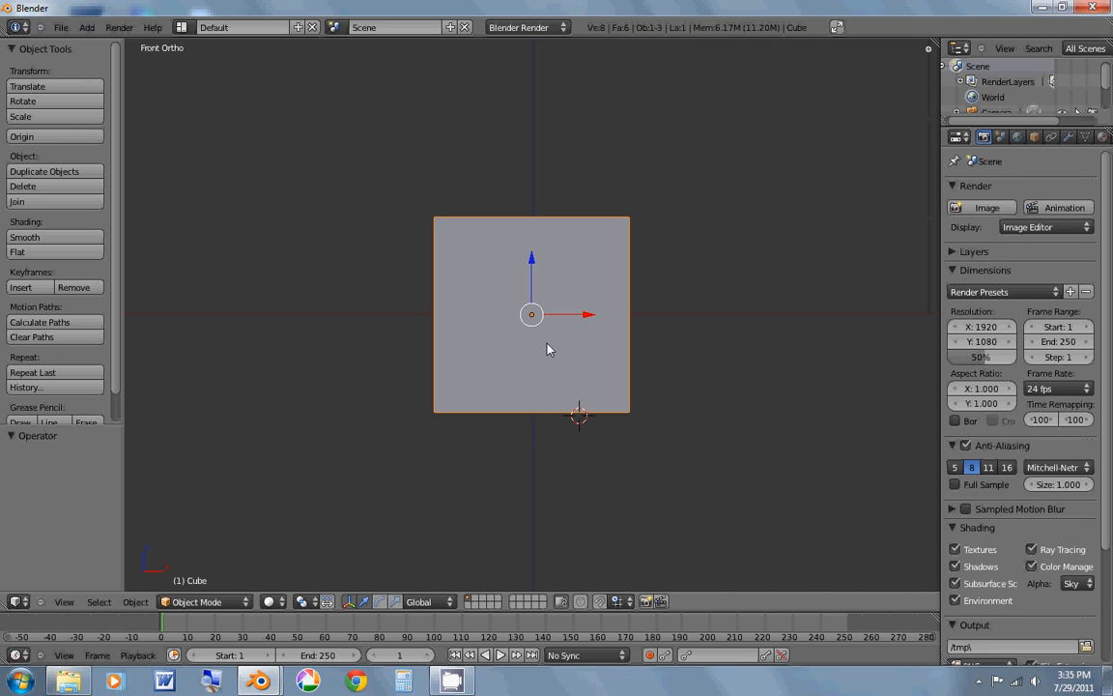
mouse_move(590, 410)
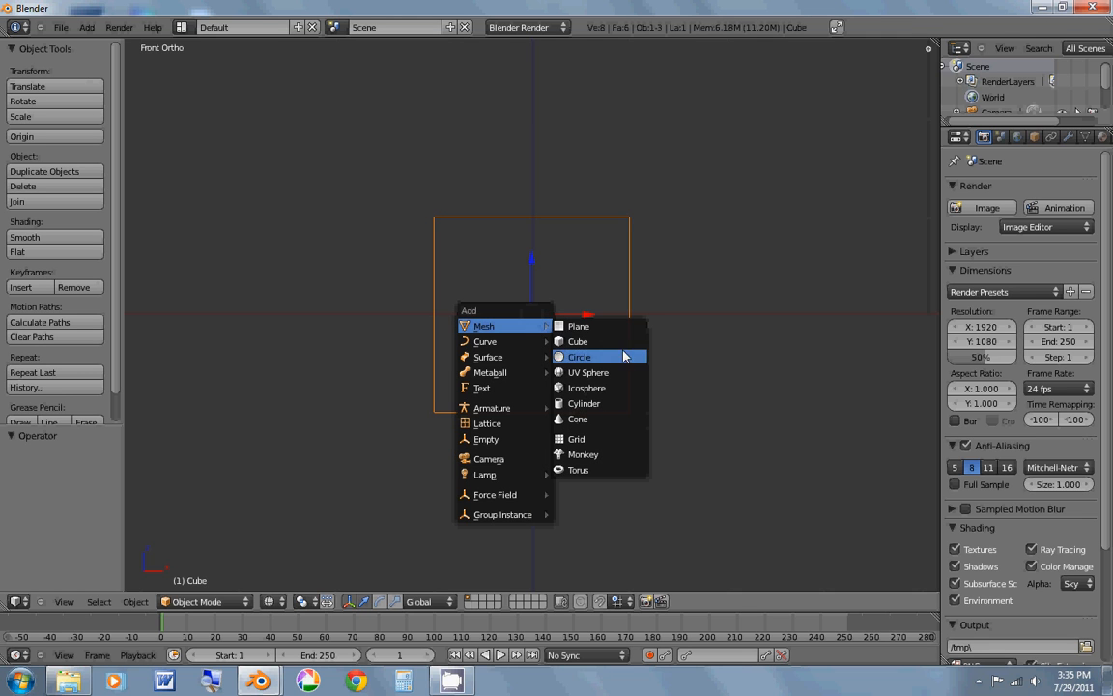
Step: Add an icosphere and move it up to the cube's back-left upper corner
left_click(588, 386)
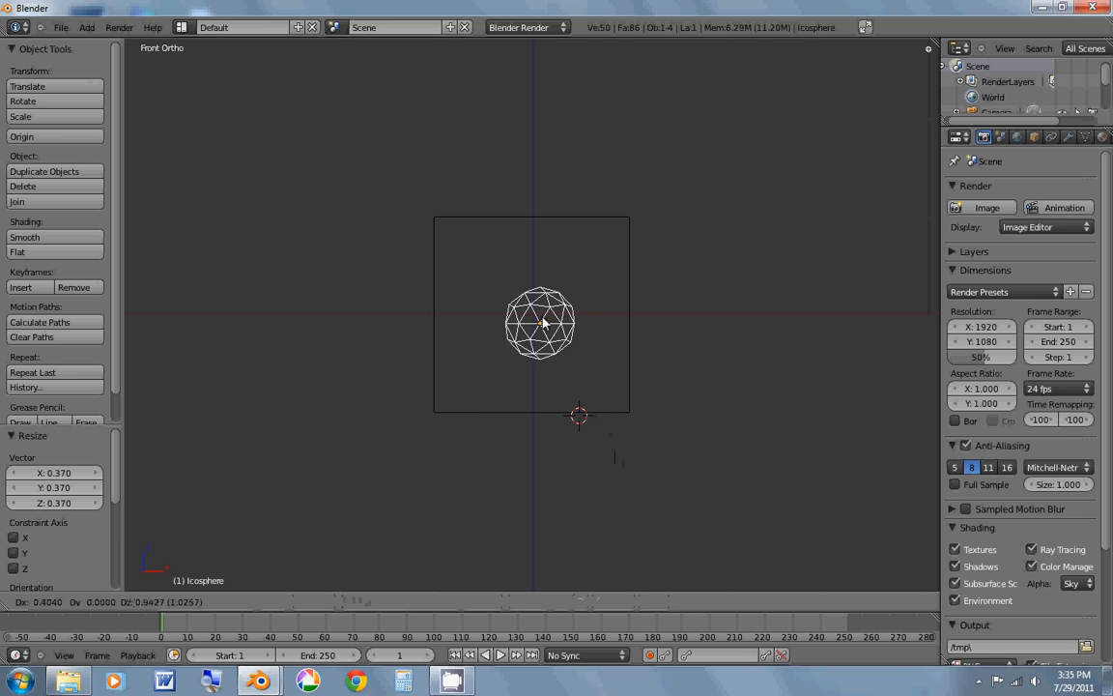
left_click_drag(541, 324, 475, 259)
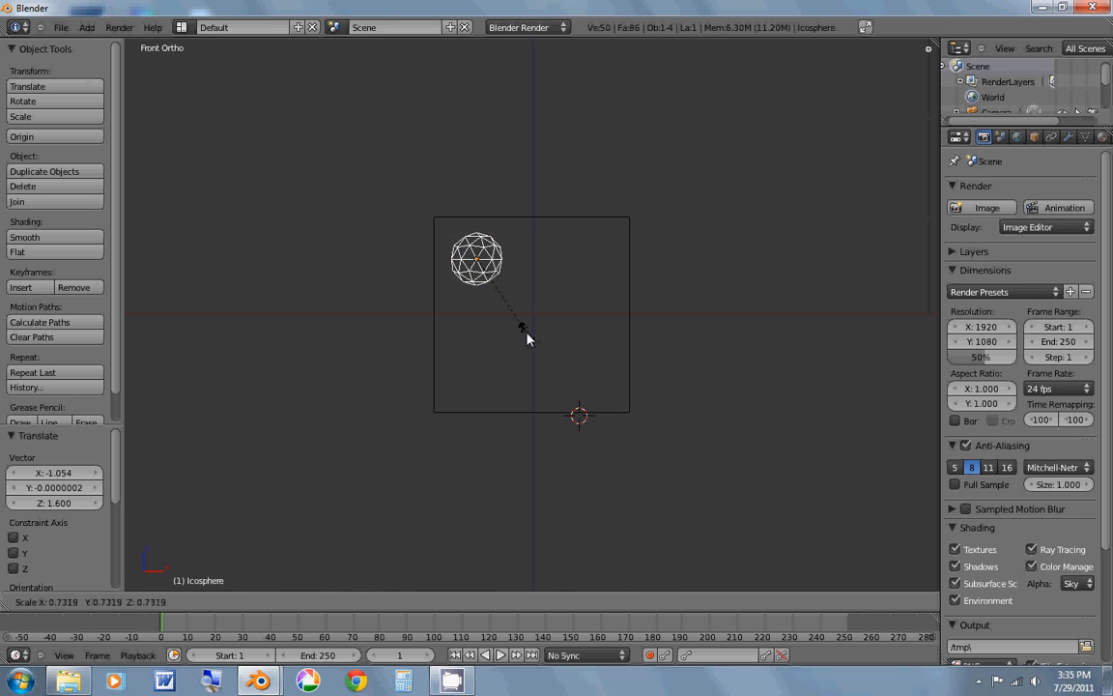
mouse_move(520, 325)
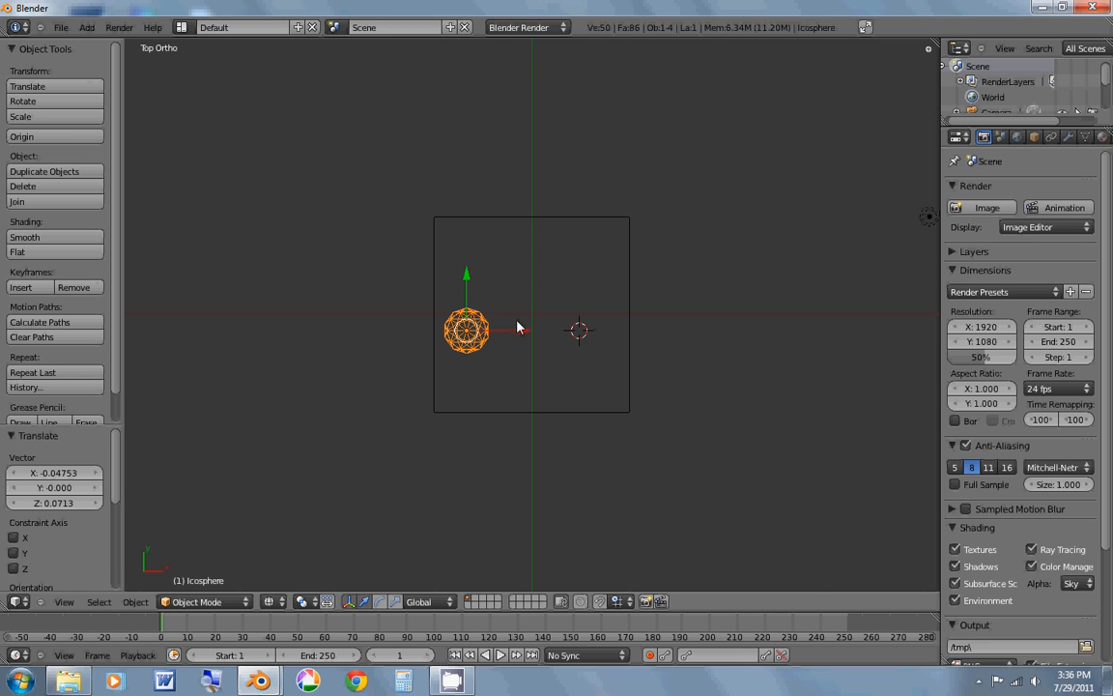
left_click_drag(468, 328, 472, 259)
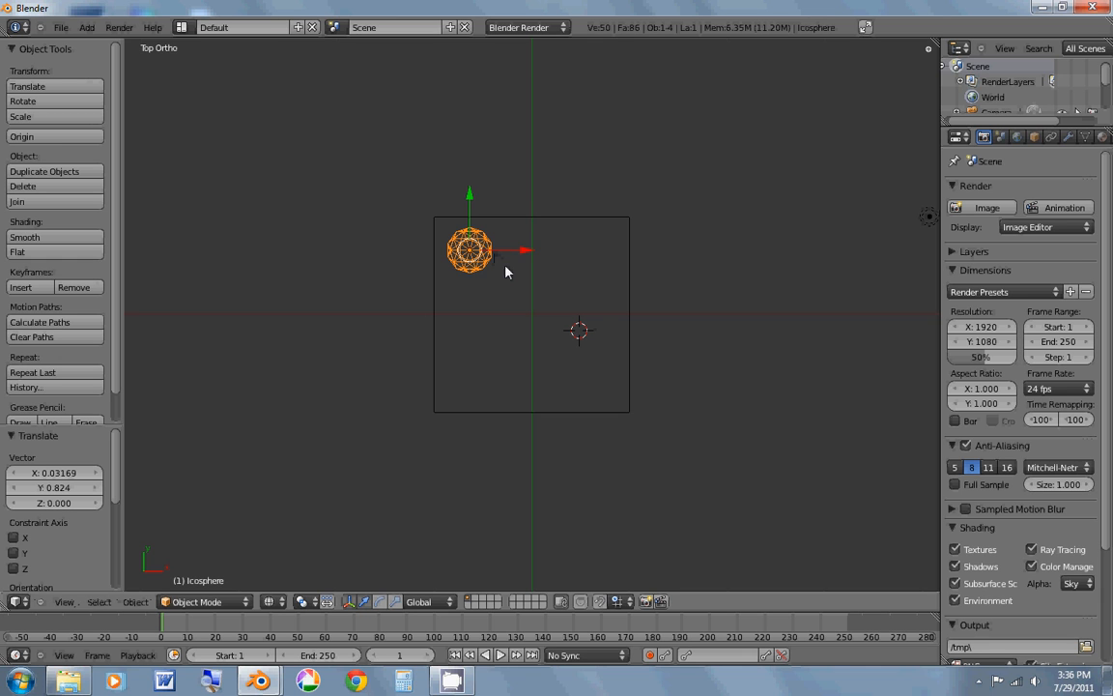
mouse_move(507, 375)
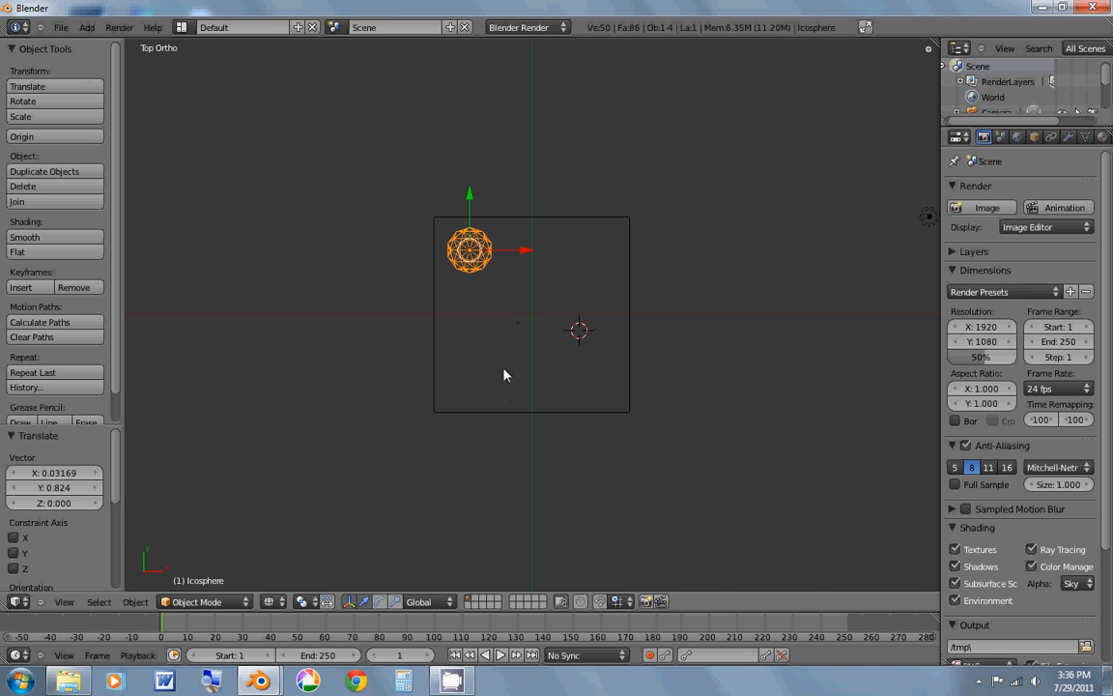
mouse_move(514, 414)
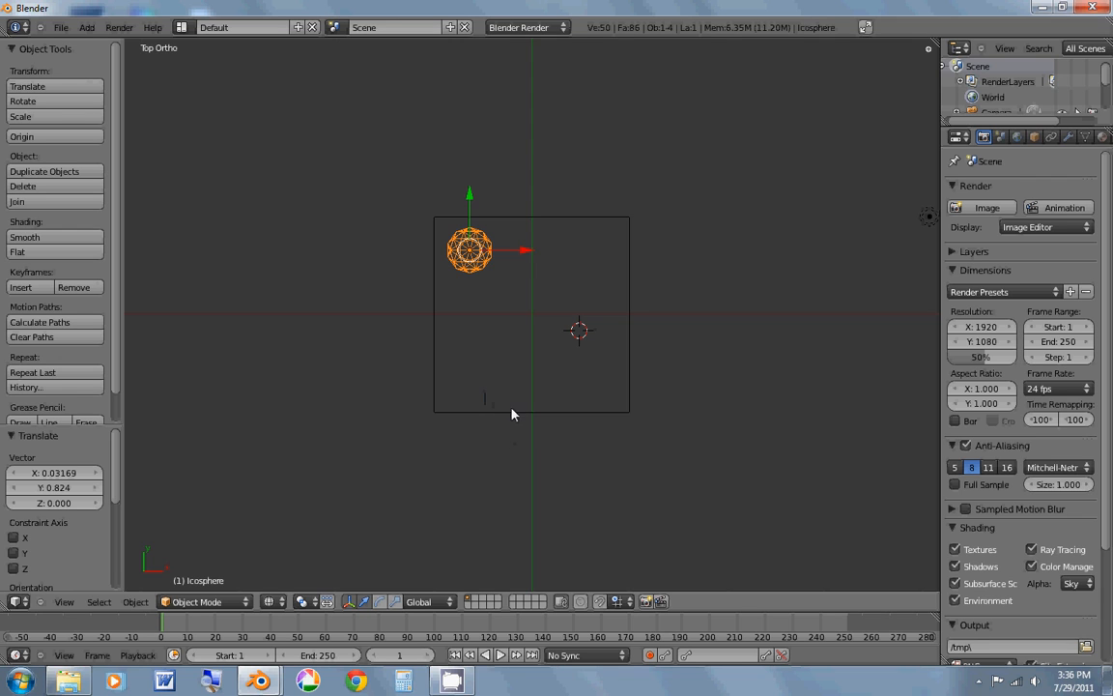
Step: Select the cube, then reselect the icosphere sitting inside it
left_click(531, 313)
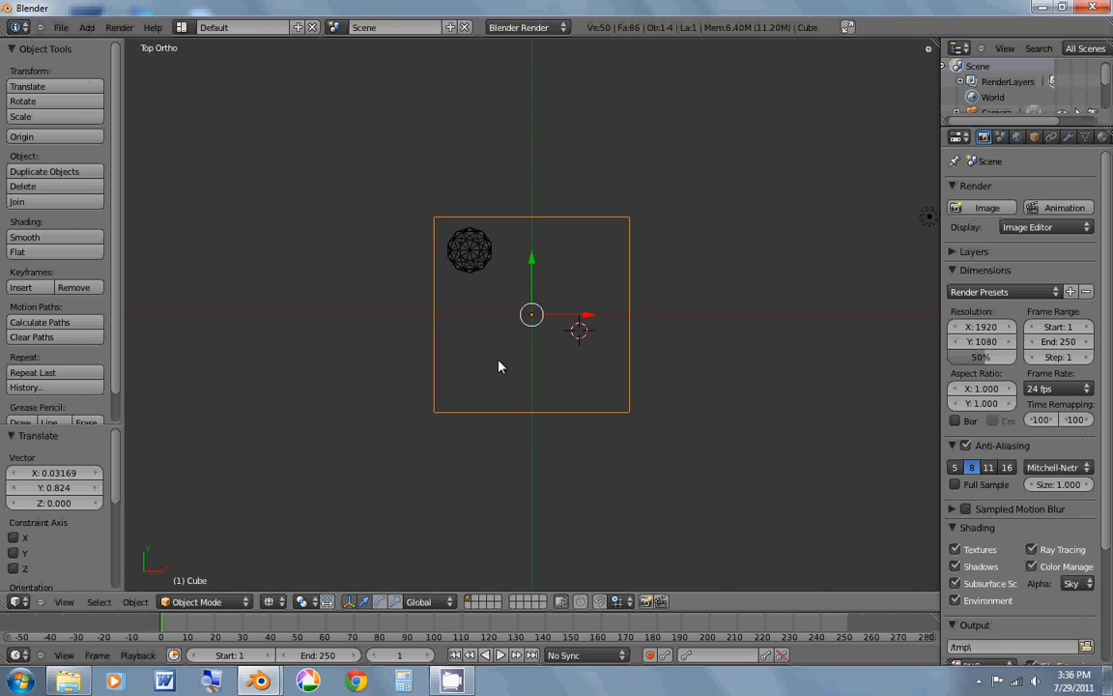
left_click(470, 251)
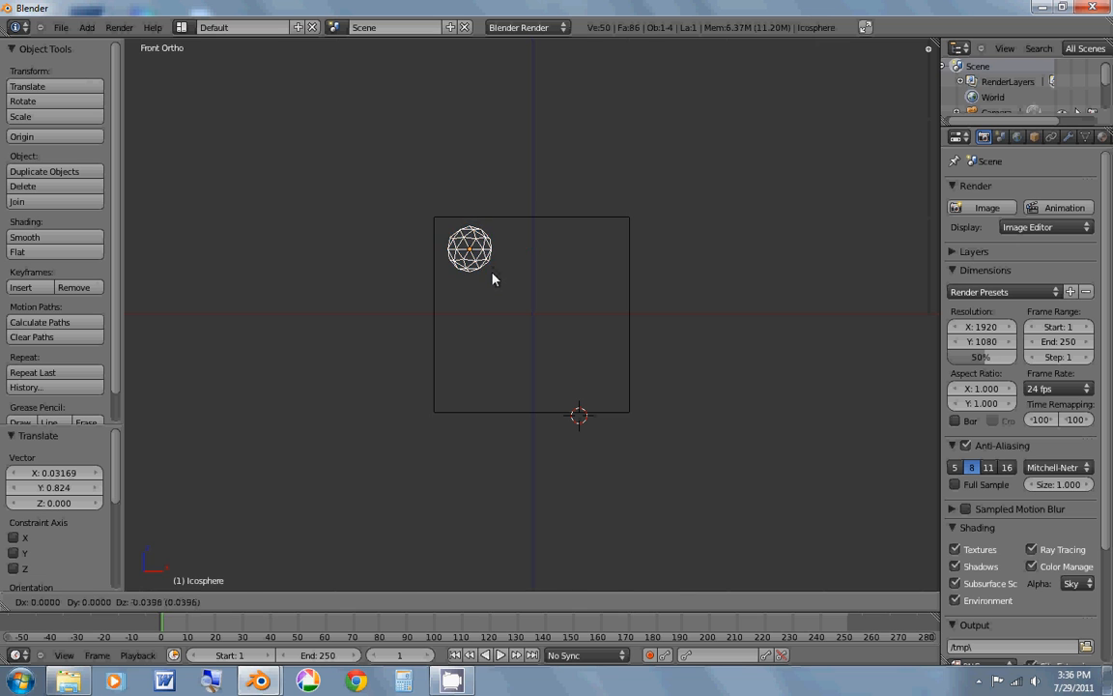
left_click(470, 249)
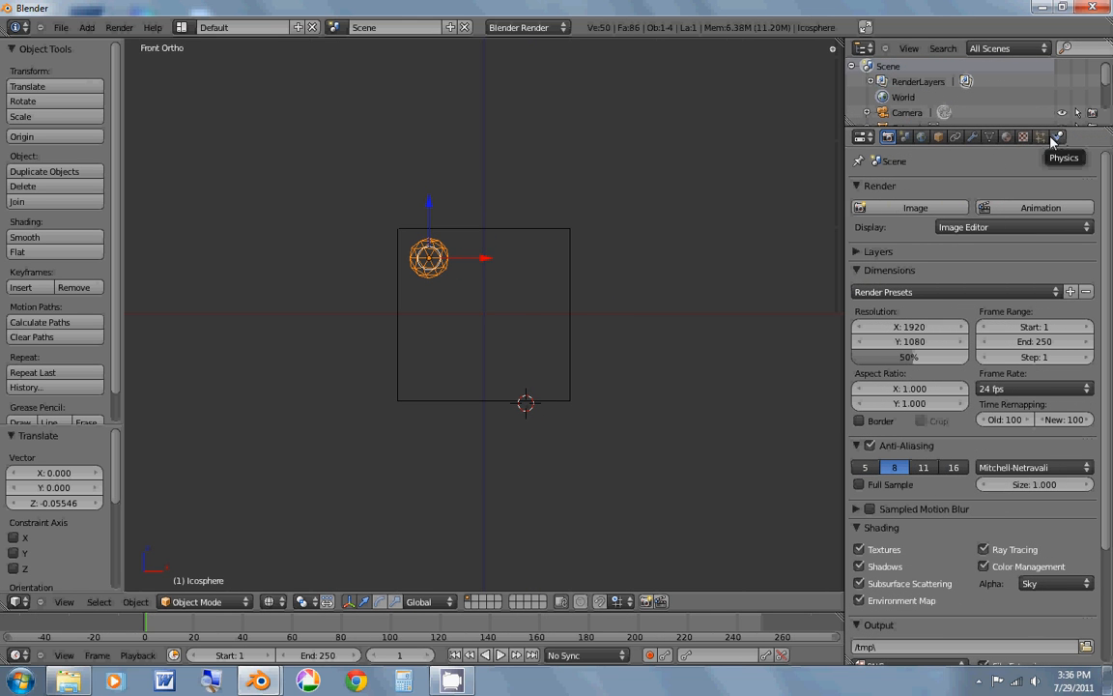
Step: Enable Fluid physics on the cube with Type set to Domain and start choosing its cache folder
left_click(1057, 136)
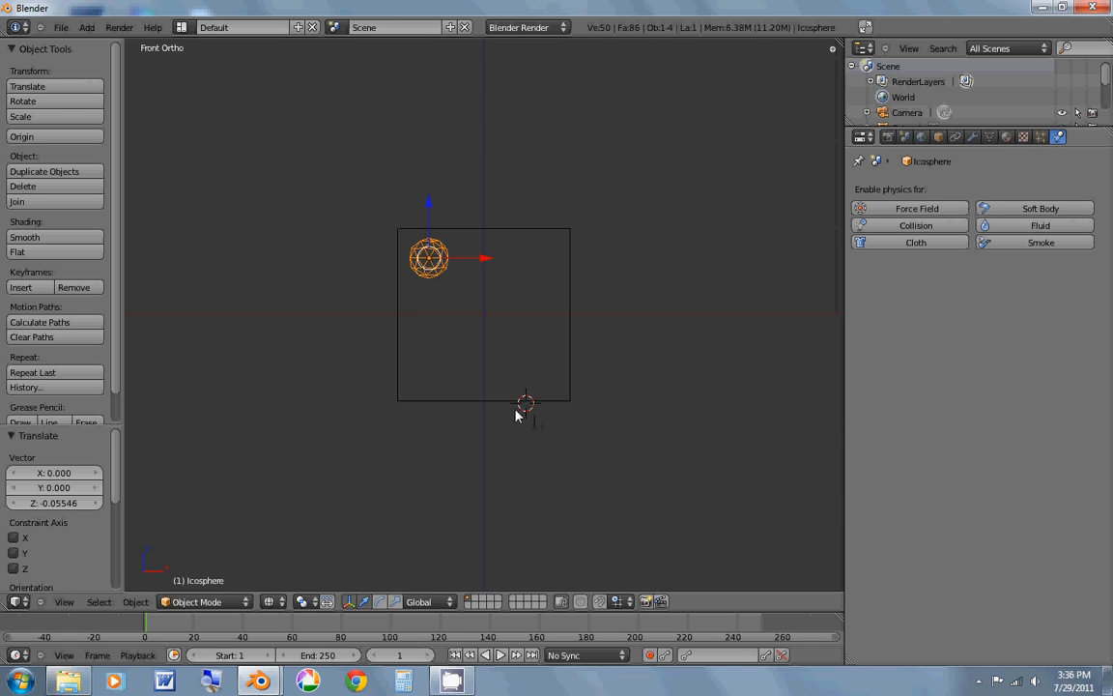
left_click(483, 313)
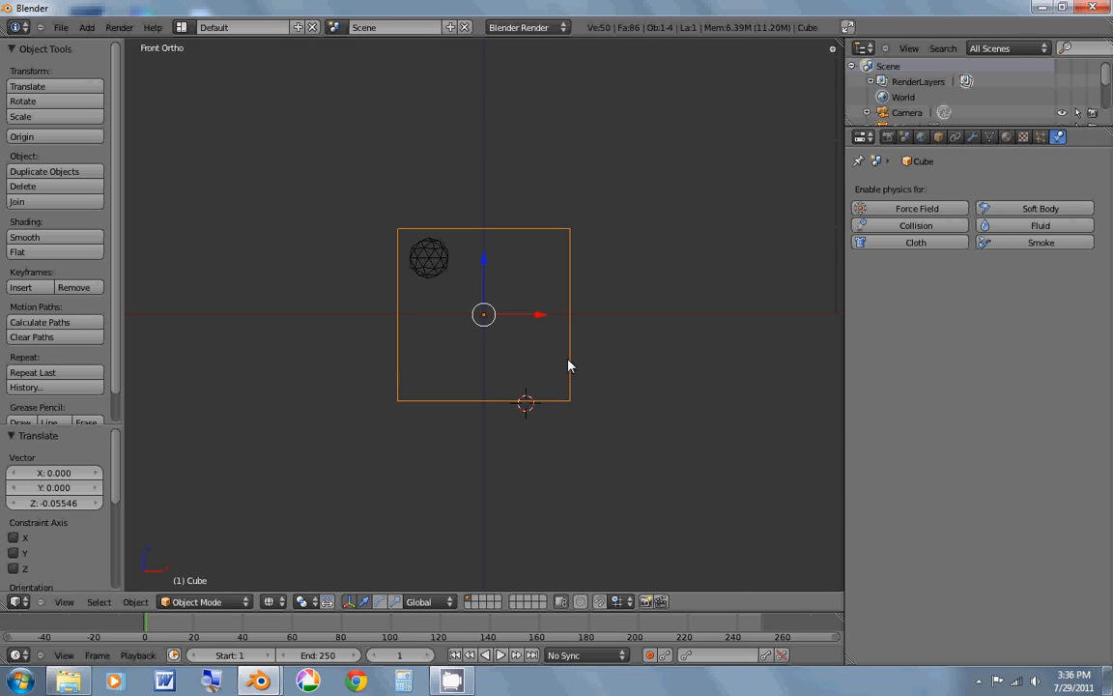
mouse_move(1039, 224)
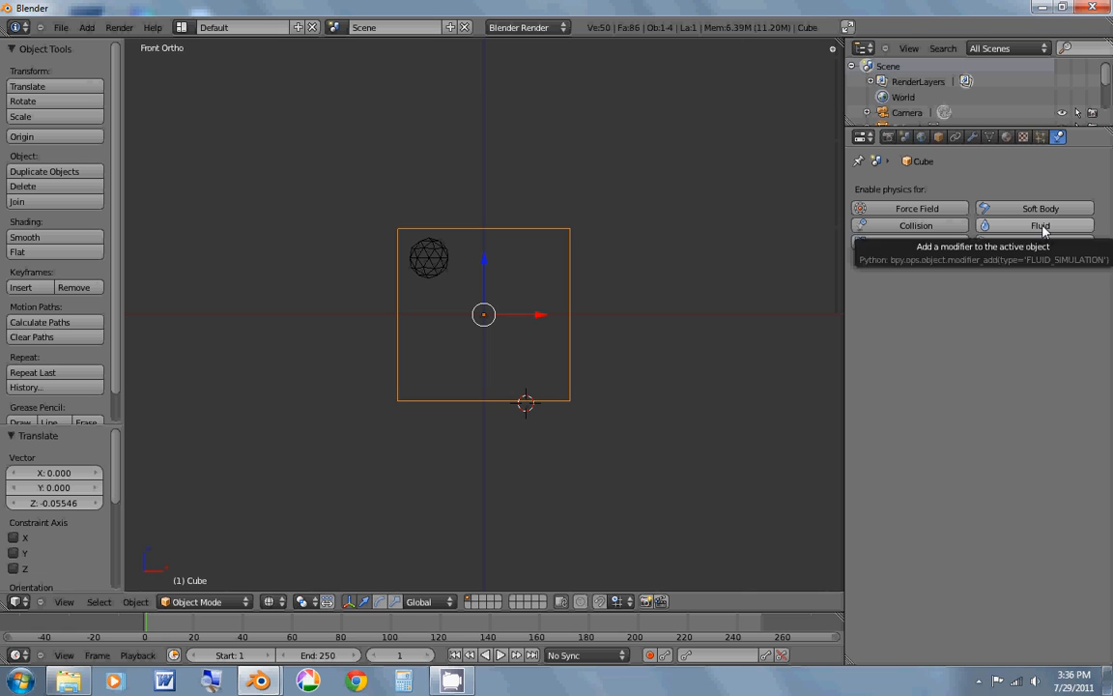
left_click(1032, 224)
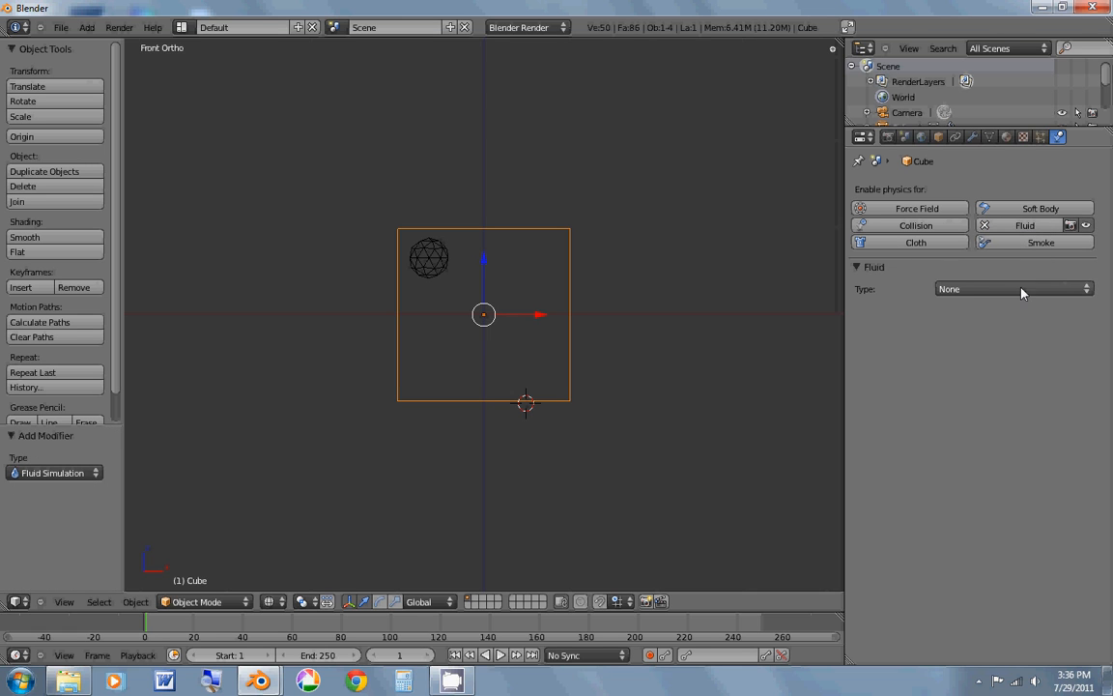
left_click(1012, 288)
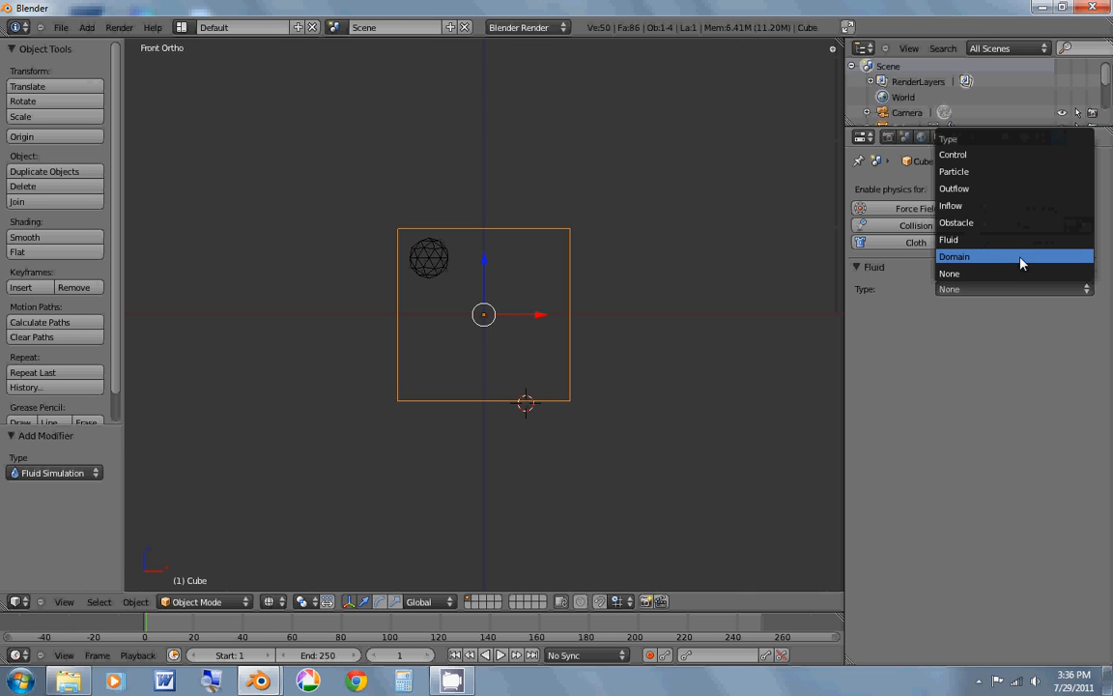
left_click(954, 255)
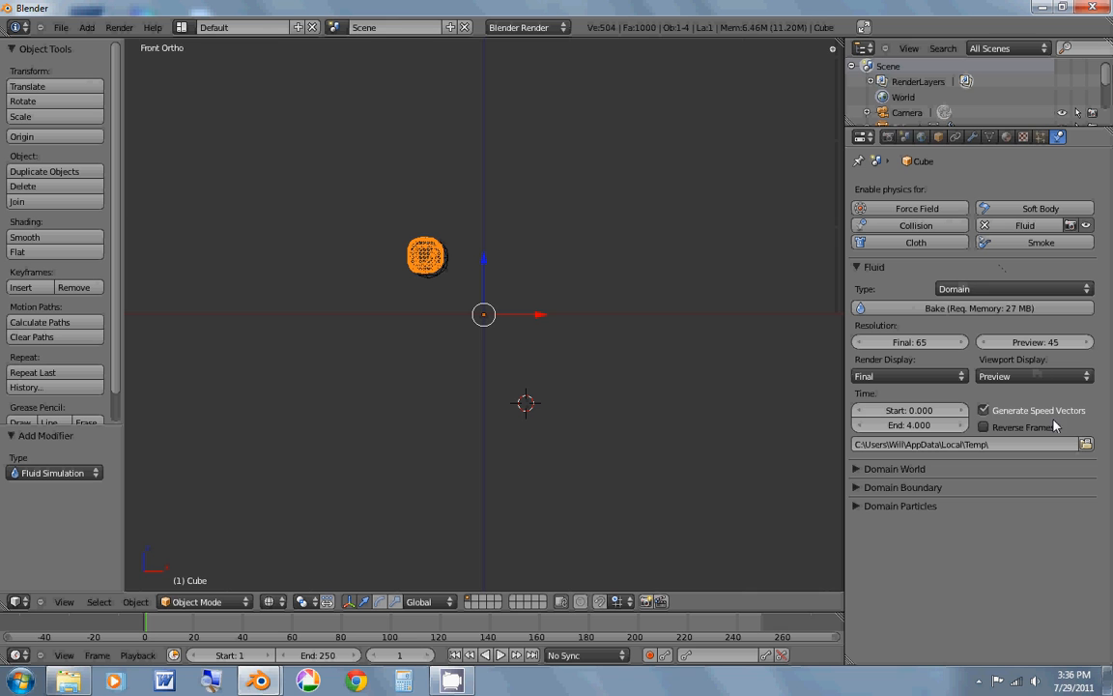
left_click(1086, 443)
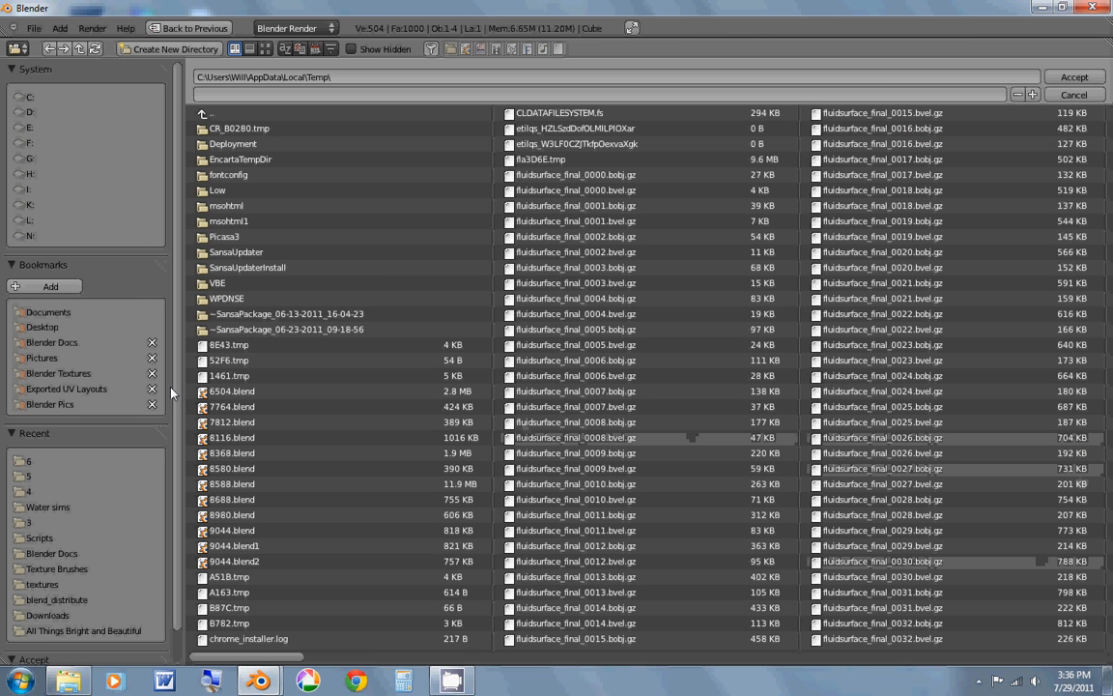
Step: Create a new folder inside Blender Docs > Water sims and accept it as the domain cache path
left_click(50, 342)
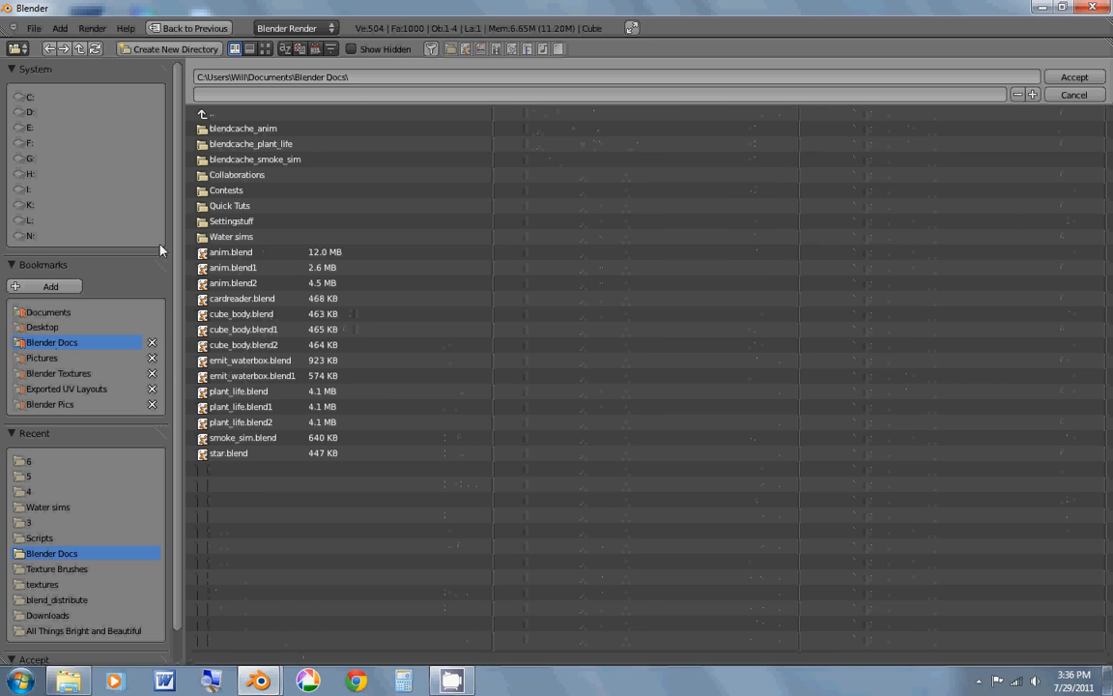
double_click(232, 235)
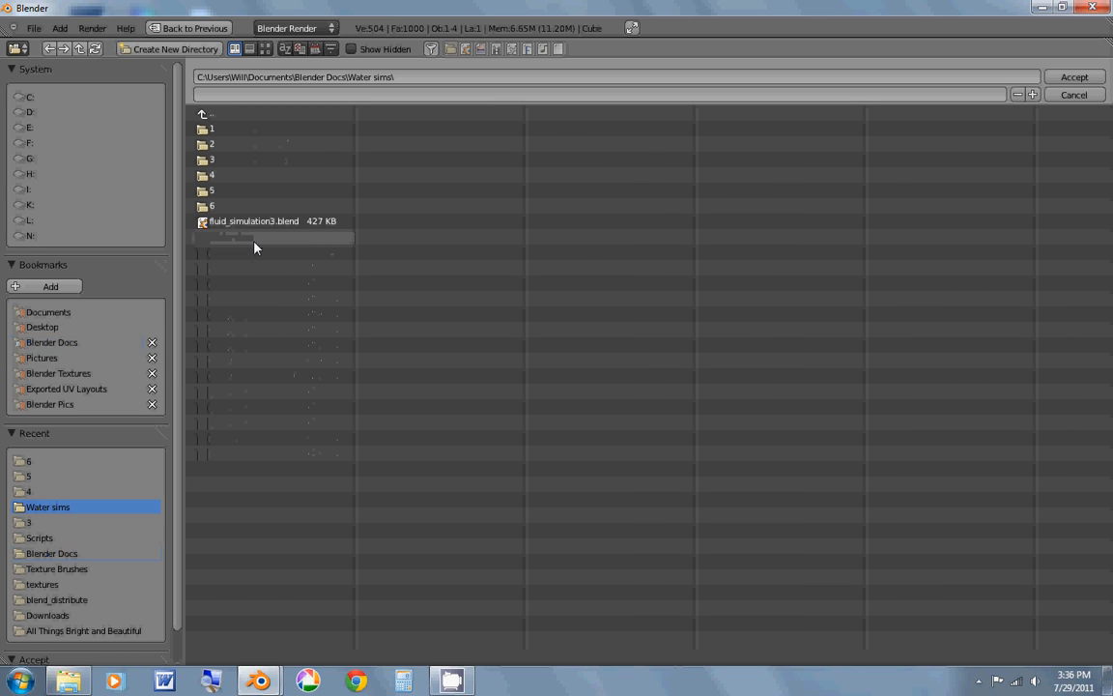
left_click(170, 48)
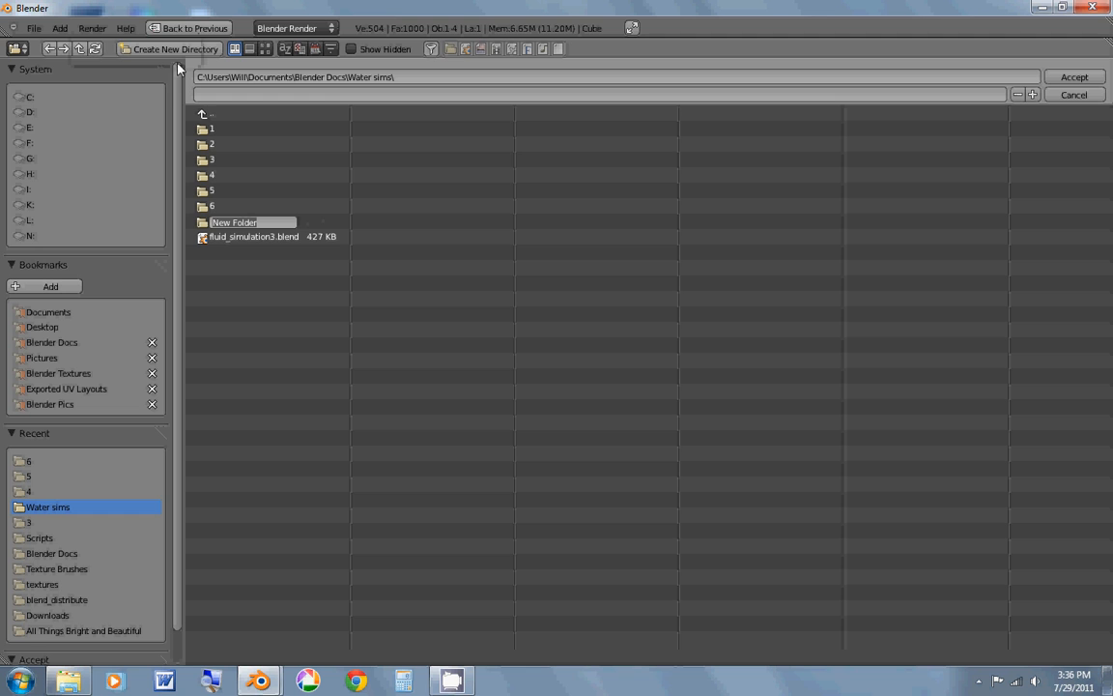
mouse_move(448, 266)
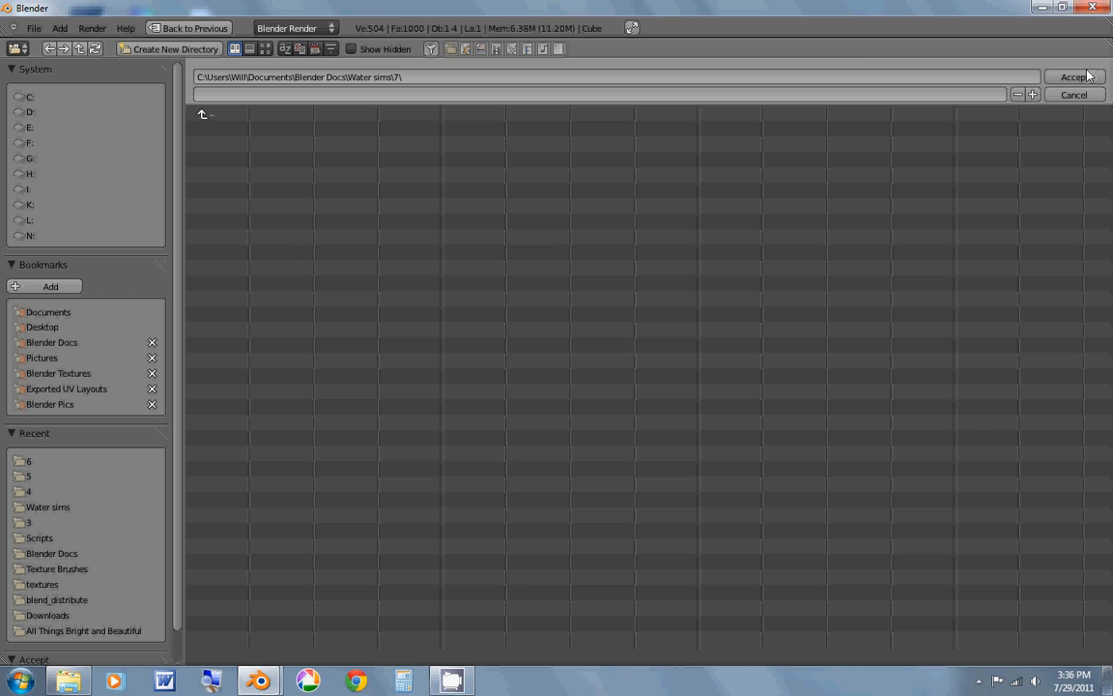
left_click(1074, 77)
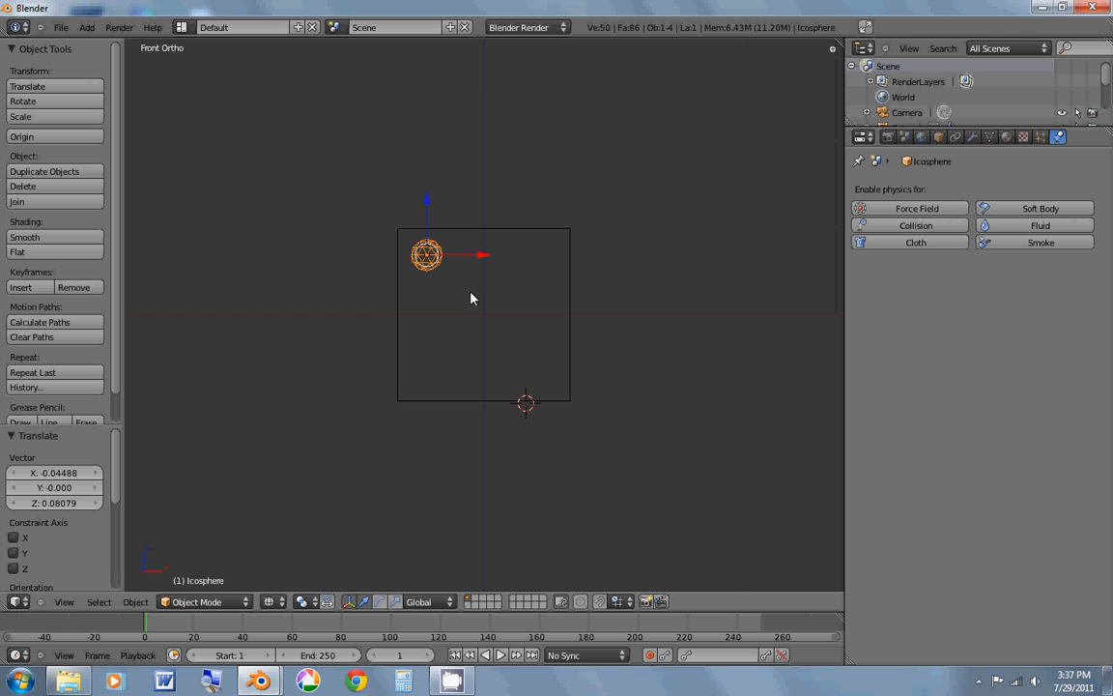
mouse_move(589, 348)
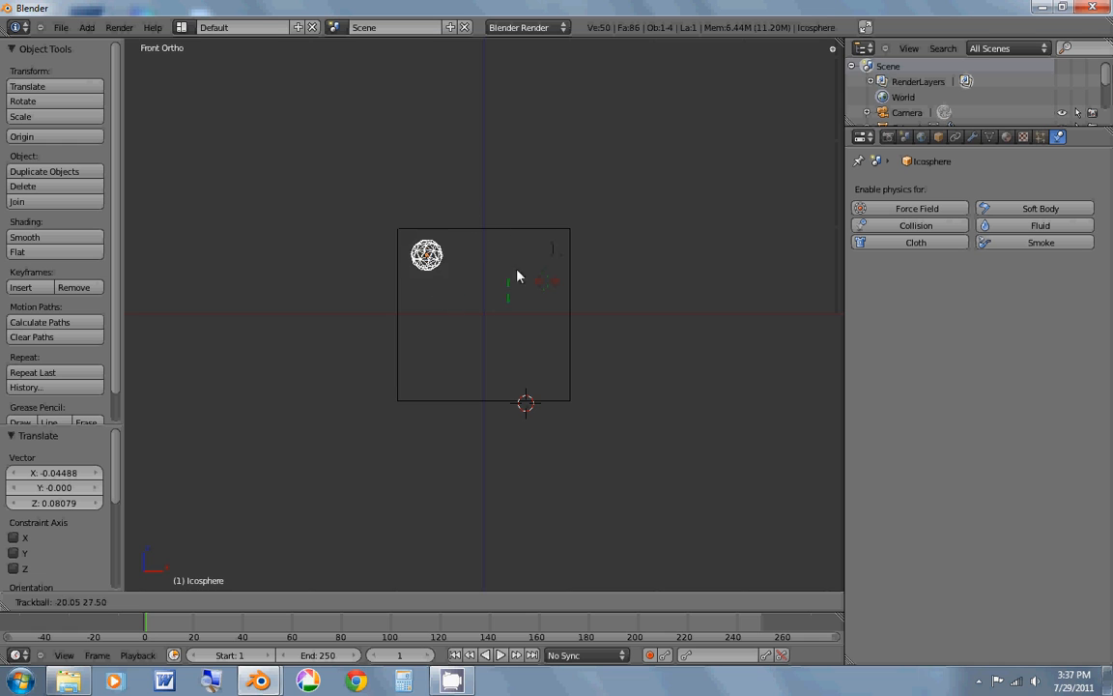
Step: Cancel the accidental trackball view rotation before adjusting the icosphere
left_click(427, 255)
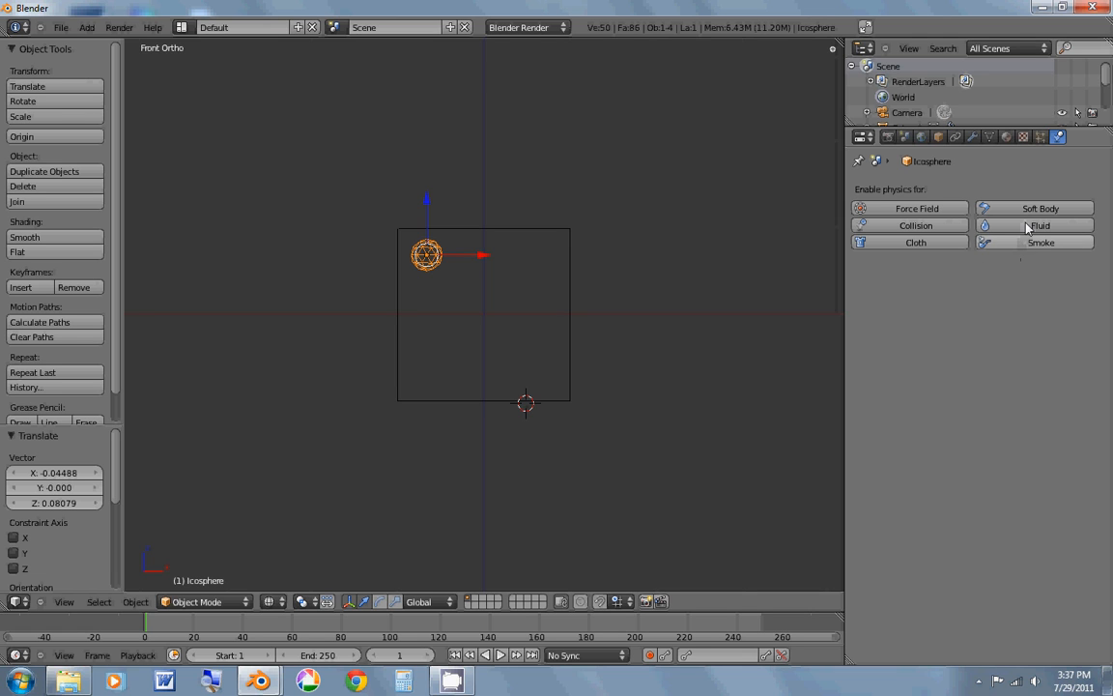
Step: Enable Fluid physics on the icosphere and set its Type to Inflow
left_click(1024, 224)
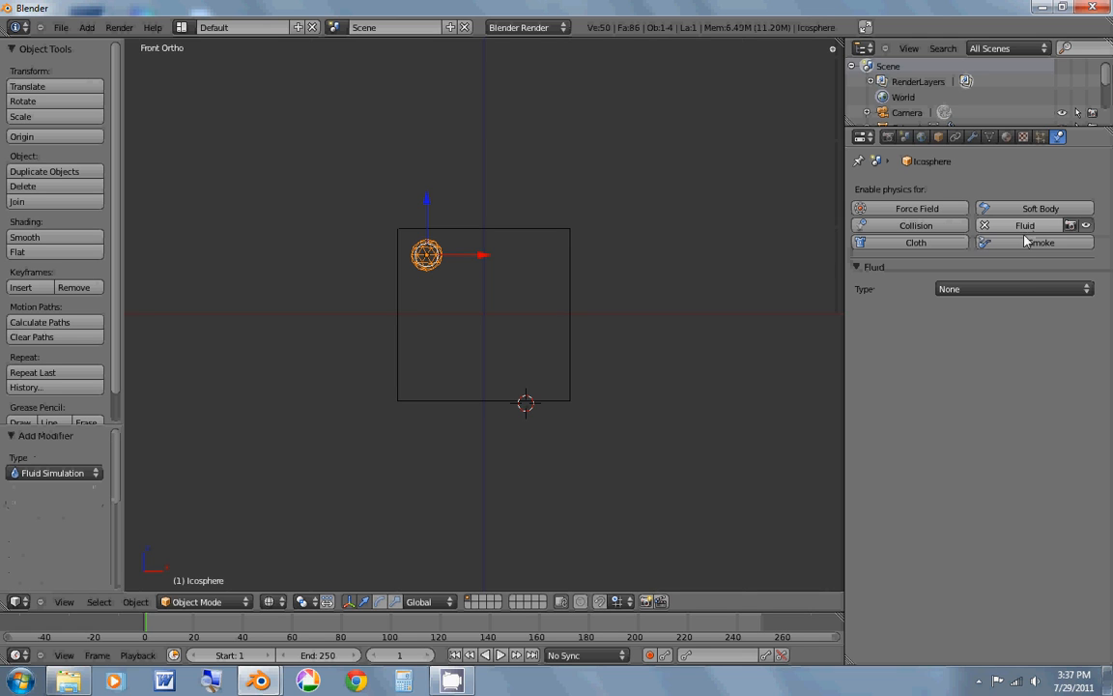
left_click(1013, 288)
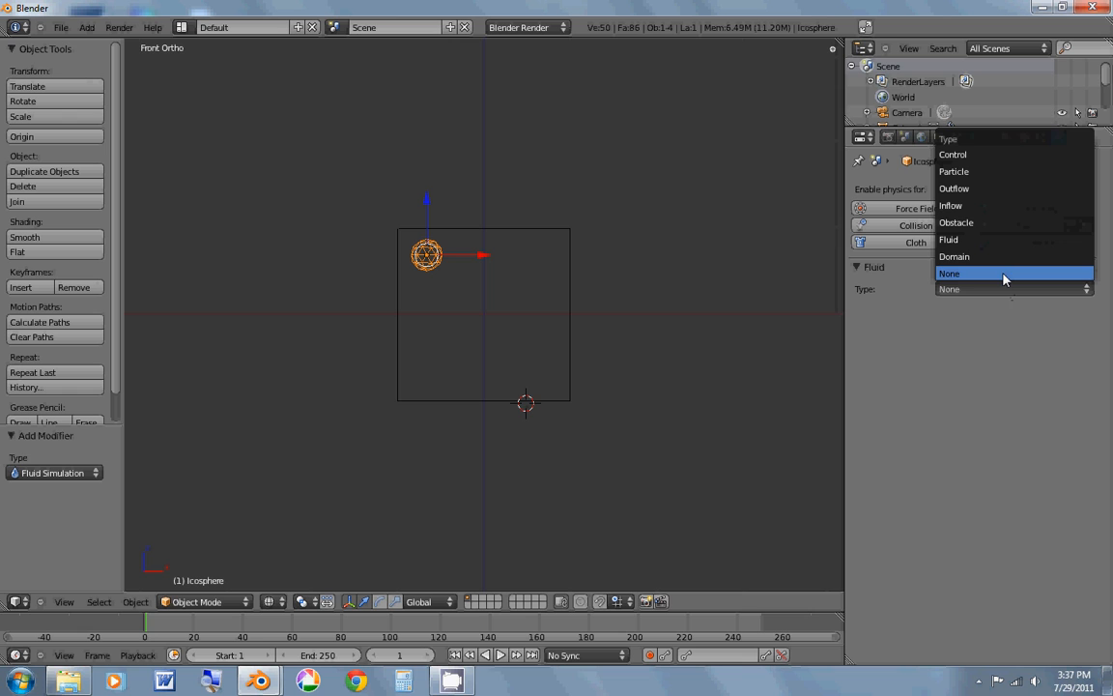
mouse_move(995, 240)
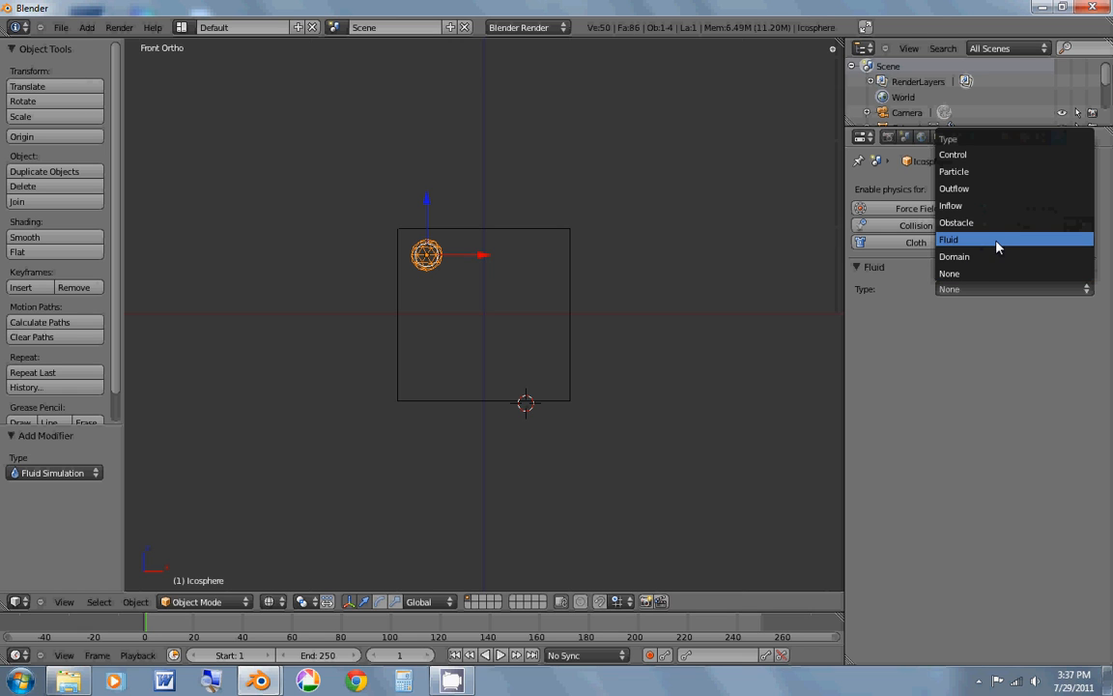
mouse_move(949, 275)
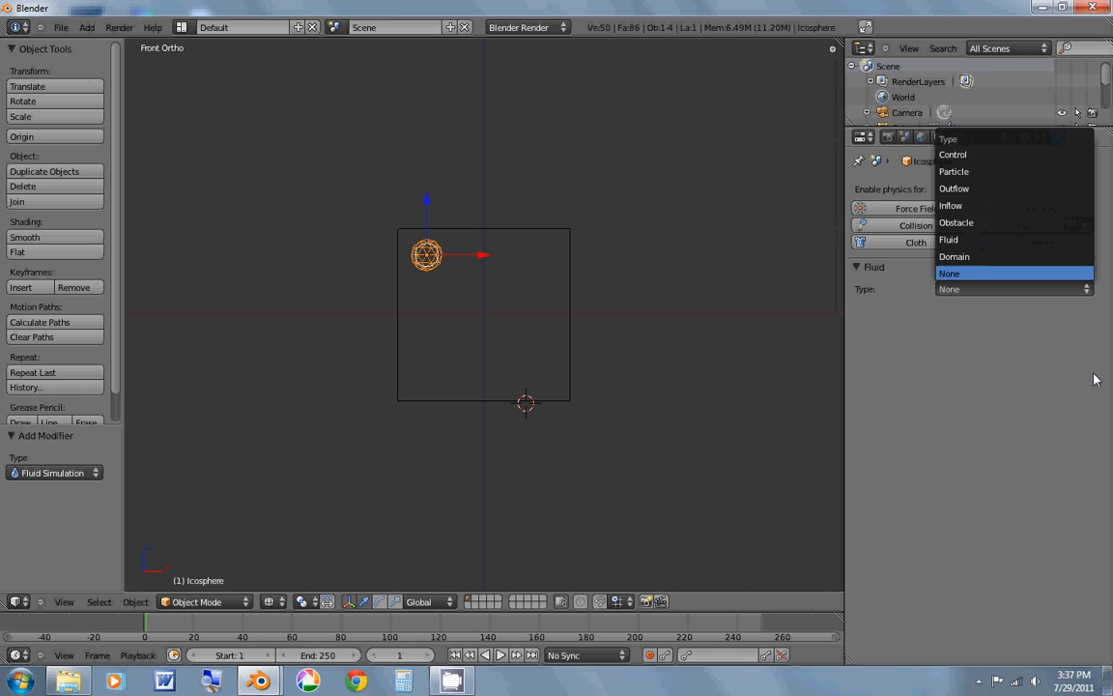
left_click(976, 273)
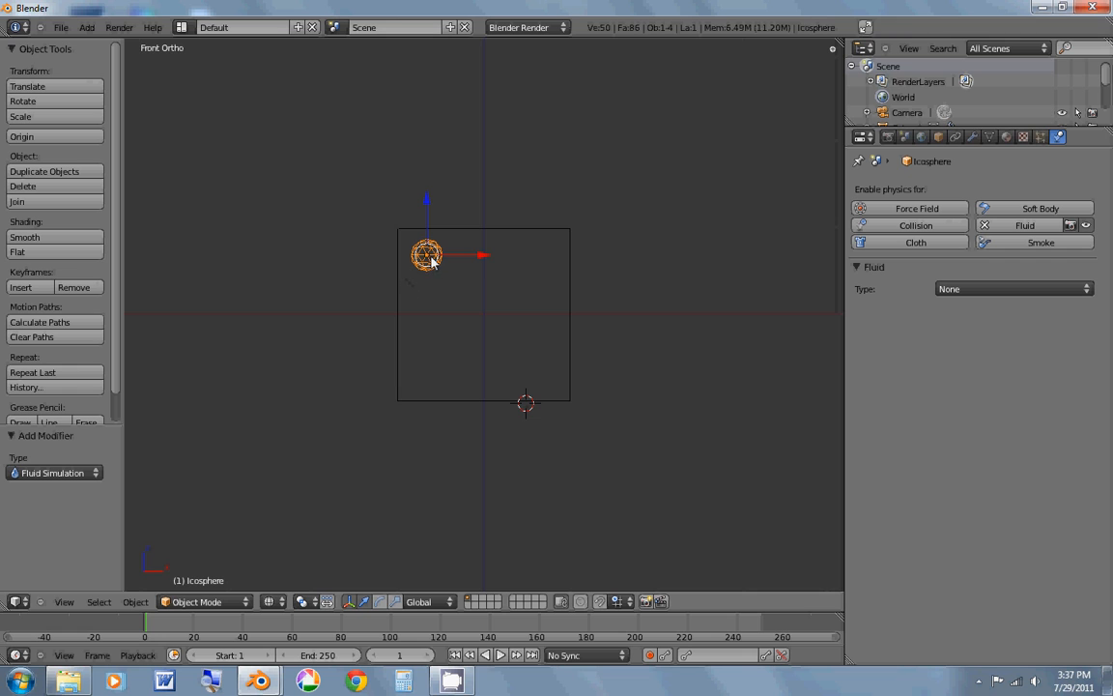
mouse_move(519, 348)
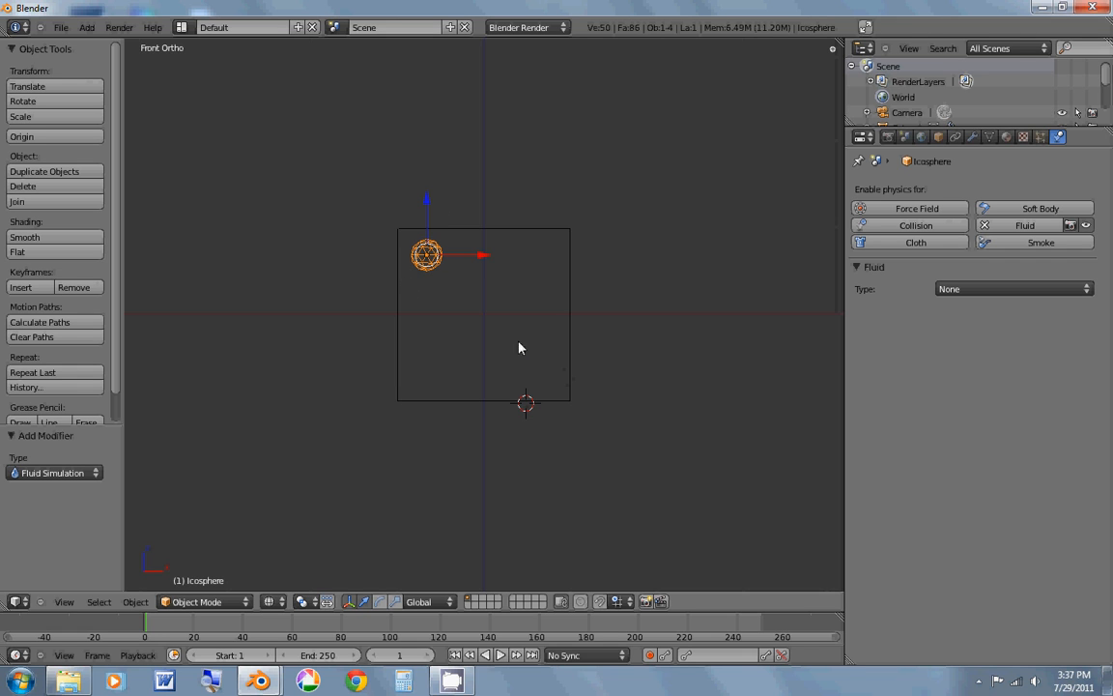
mouse_move(500, 297)
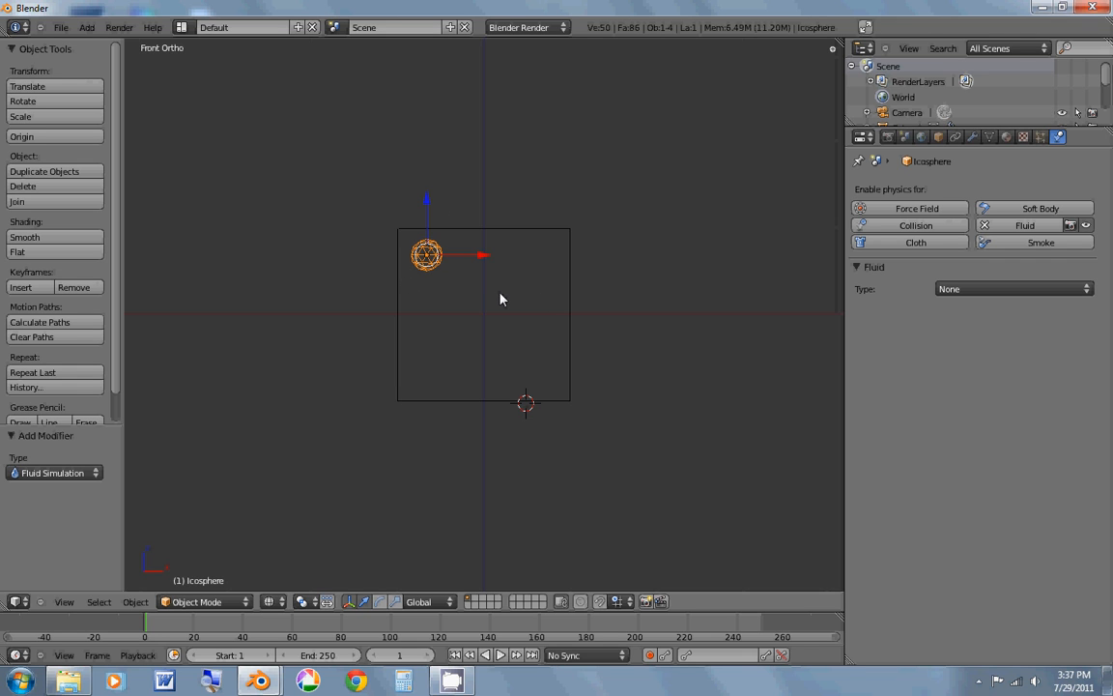
mouse_move(506, 280)
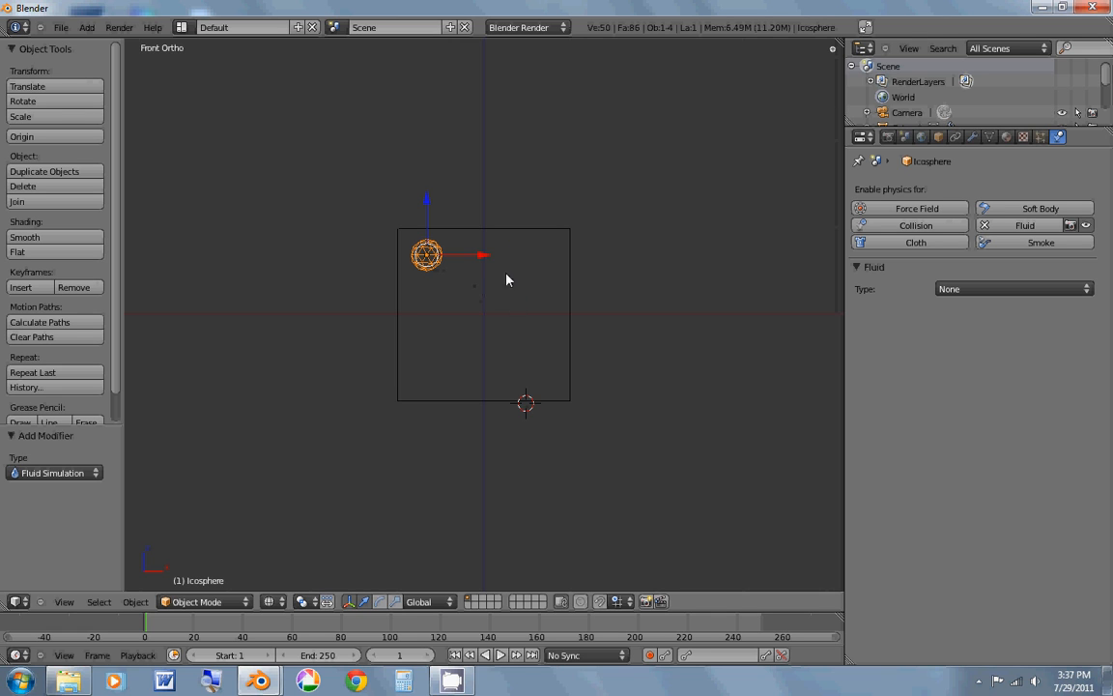
mouse_move(616, 392)
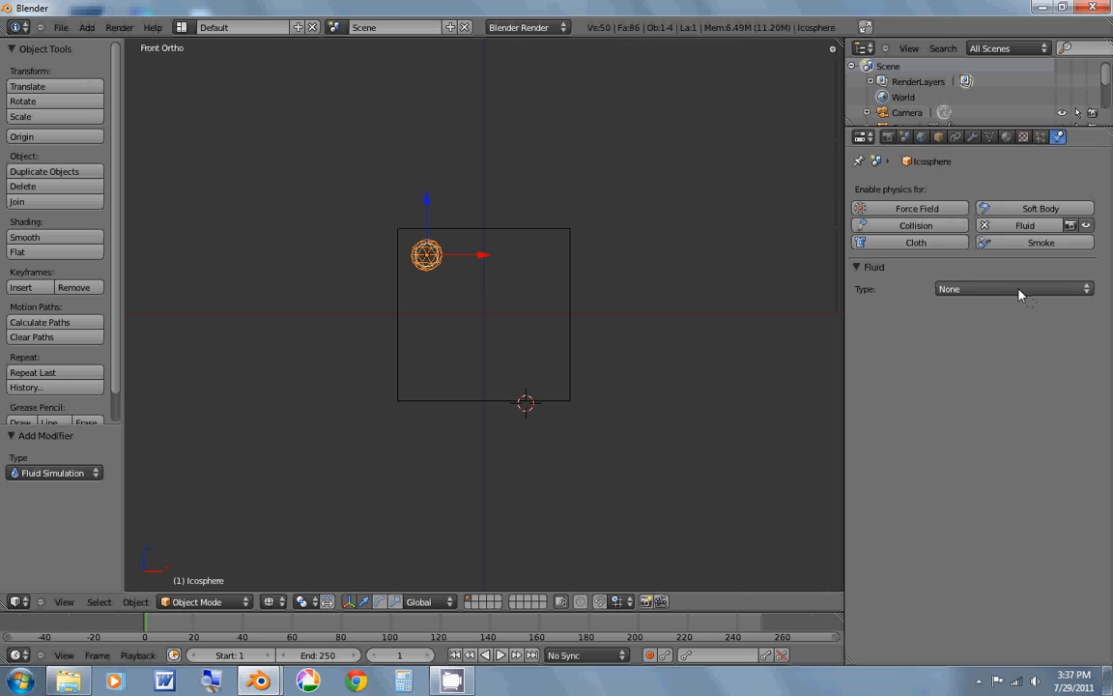
left_click(1012, 288)
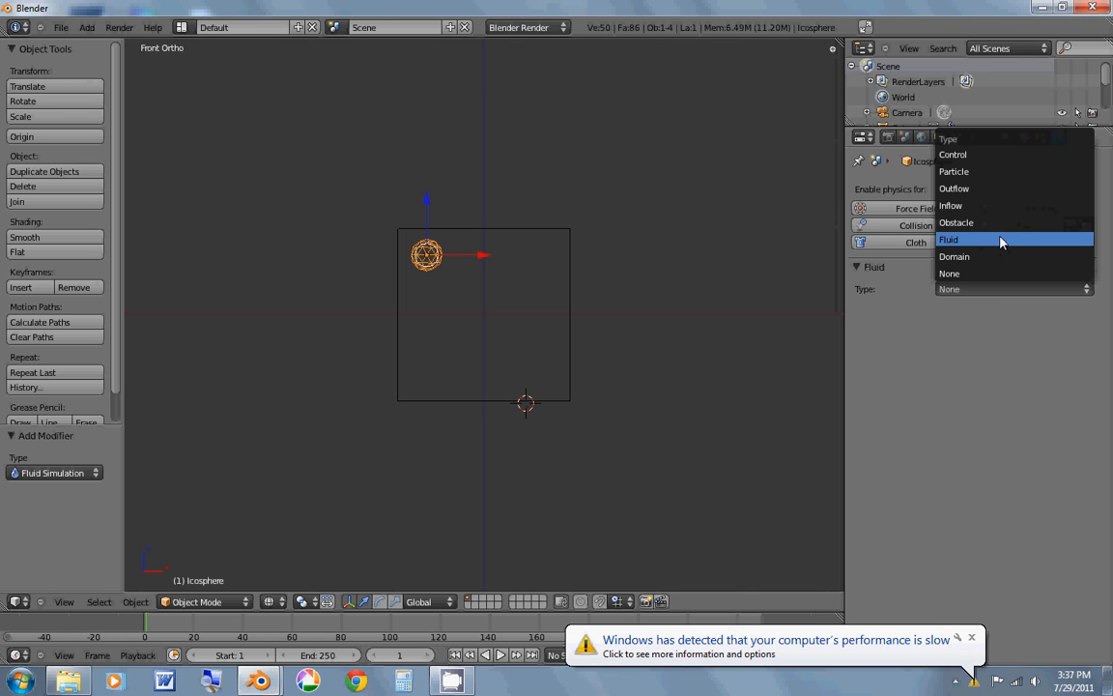
mouse_move(995, 205)
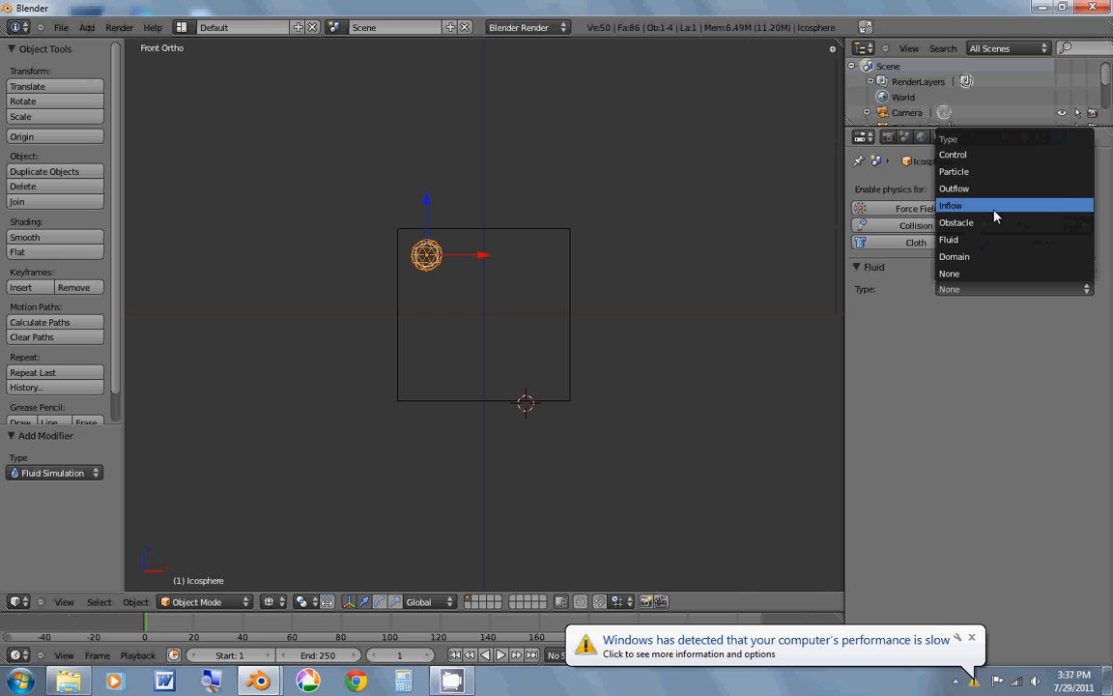
left_click(951, 205)
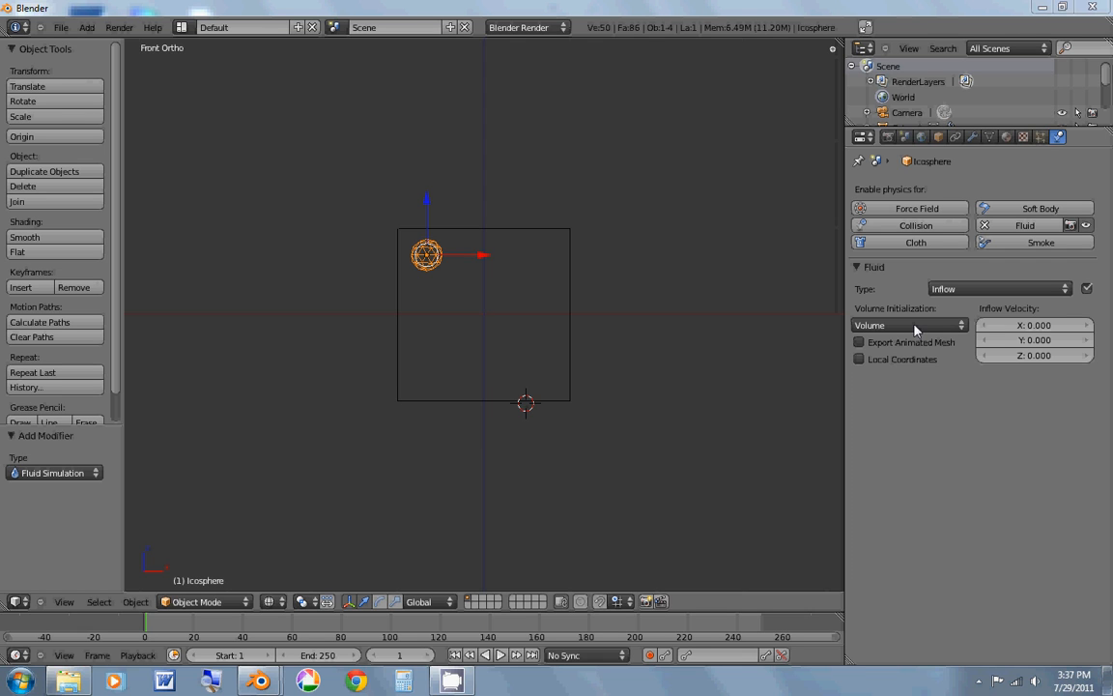
Step: Set Volume Initialization to Both and inflow velocity X 1.0, Y 0.5
left_click(908, 324)
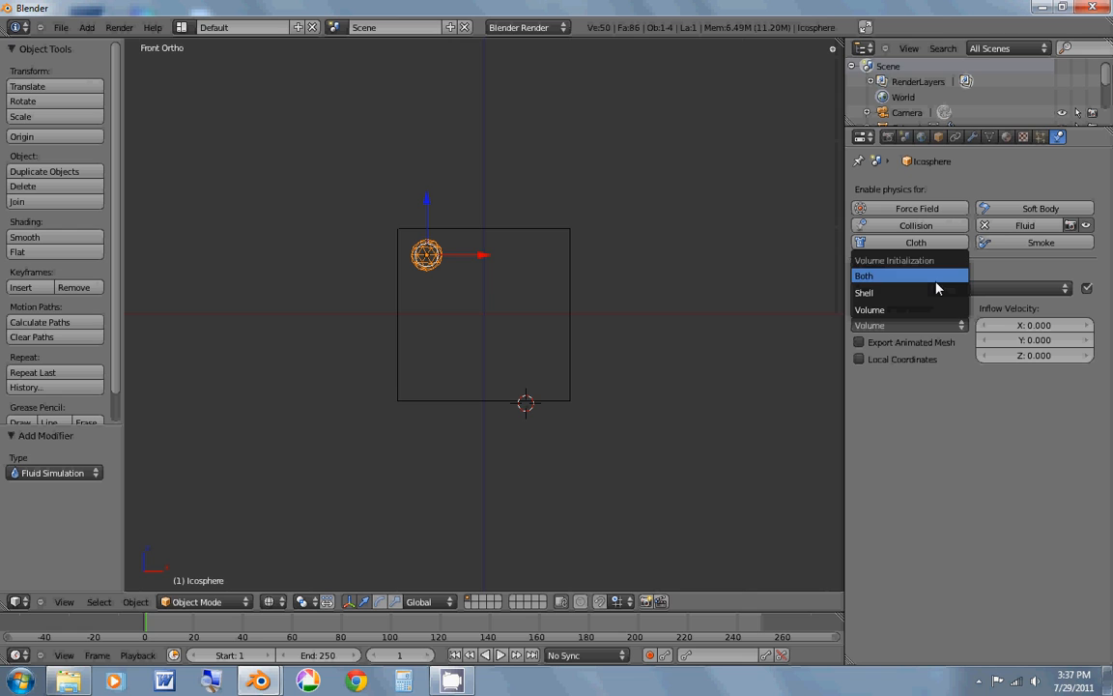
left_click(863, 274)
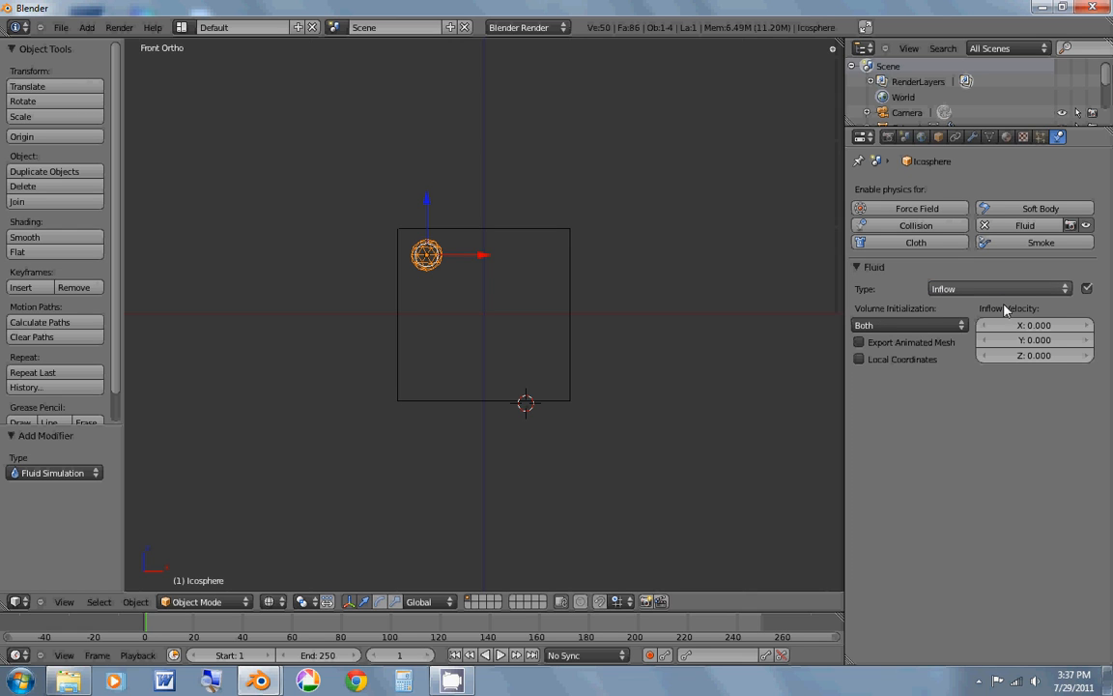
mouse_move(847, 311)
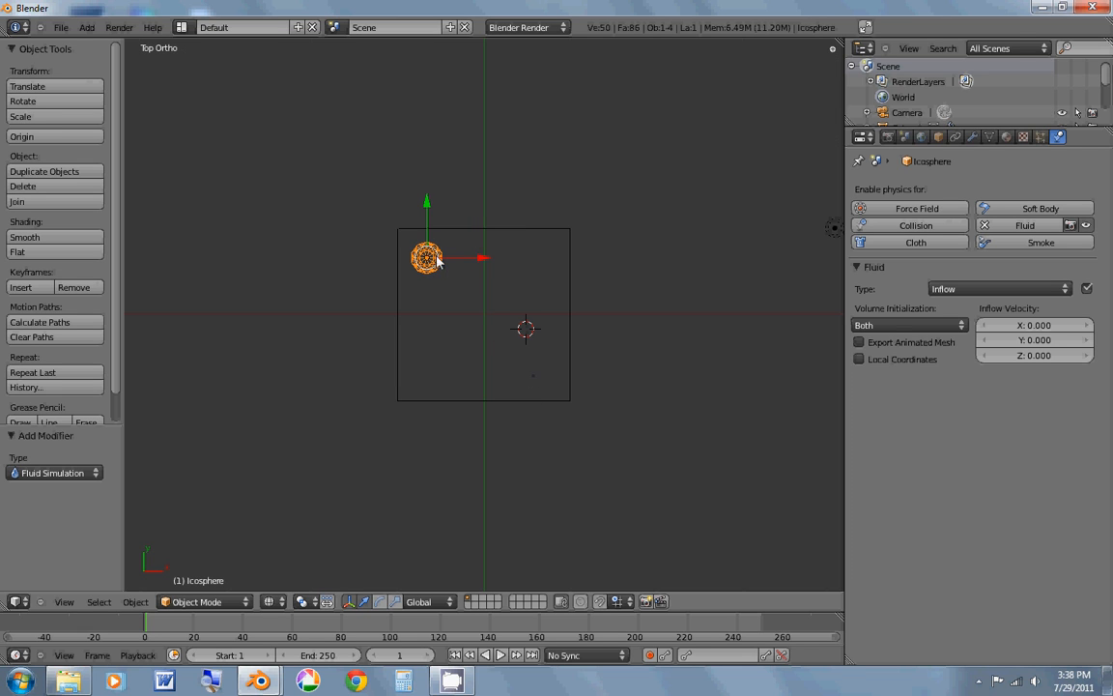
mouse_move(510, 333)
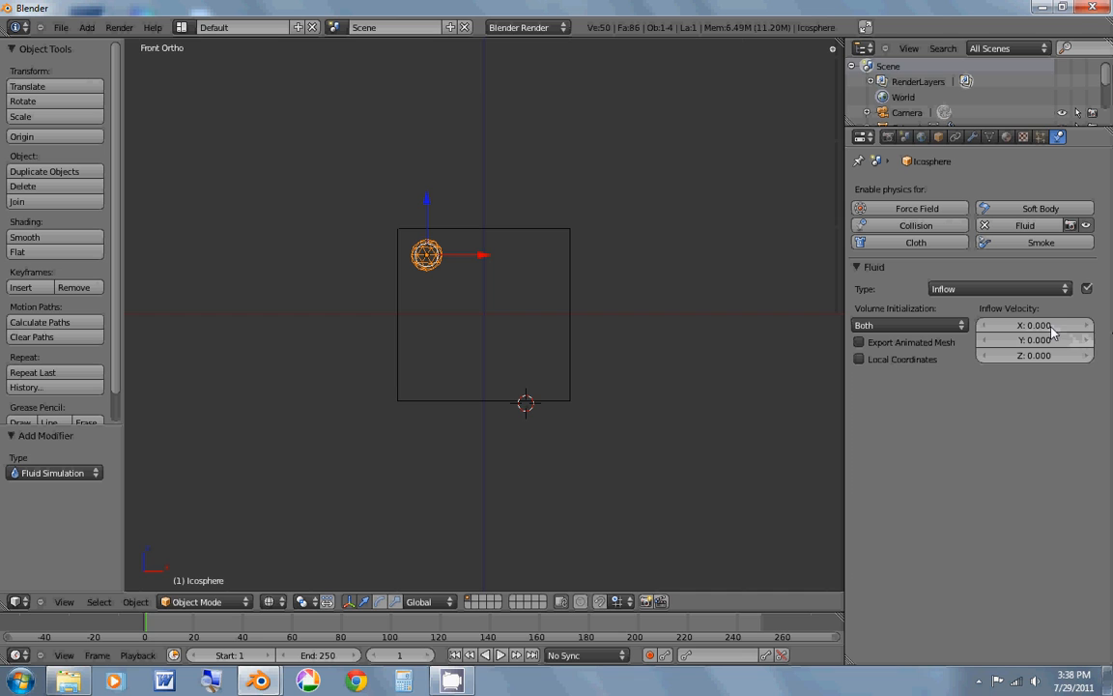
mouse_move(706, 323)
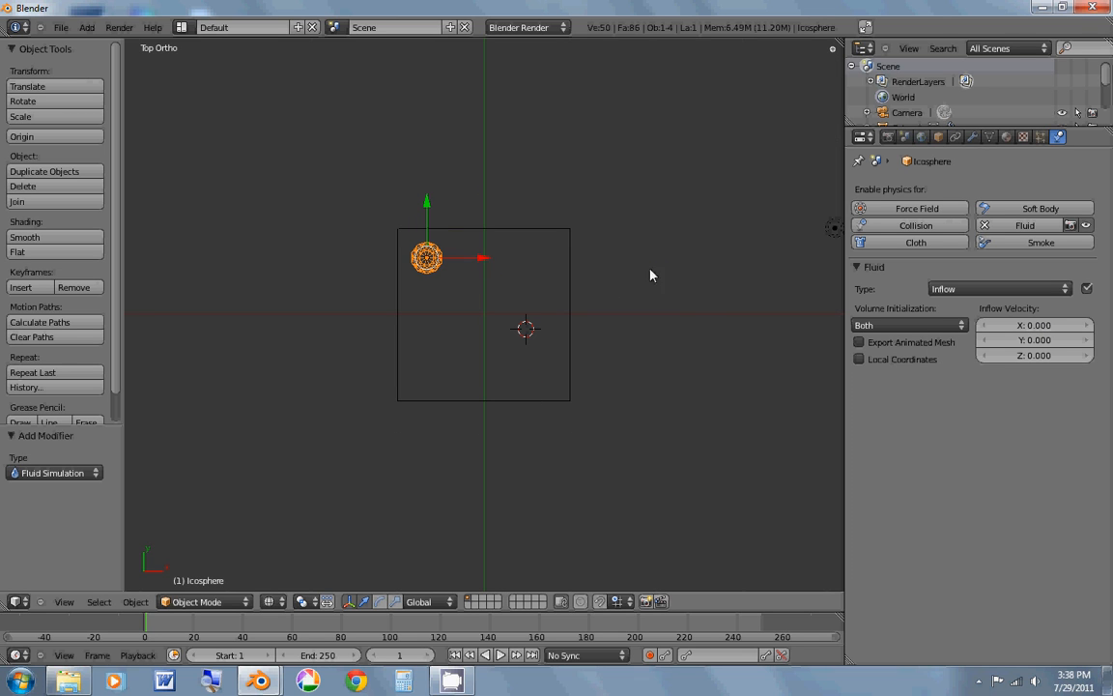
left_click(1034, 324)
type("1")
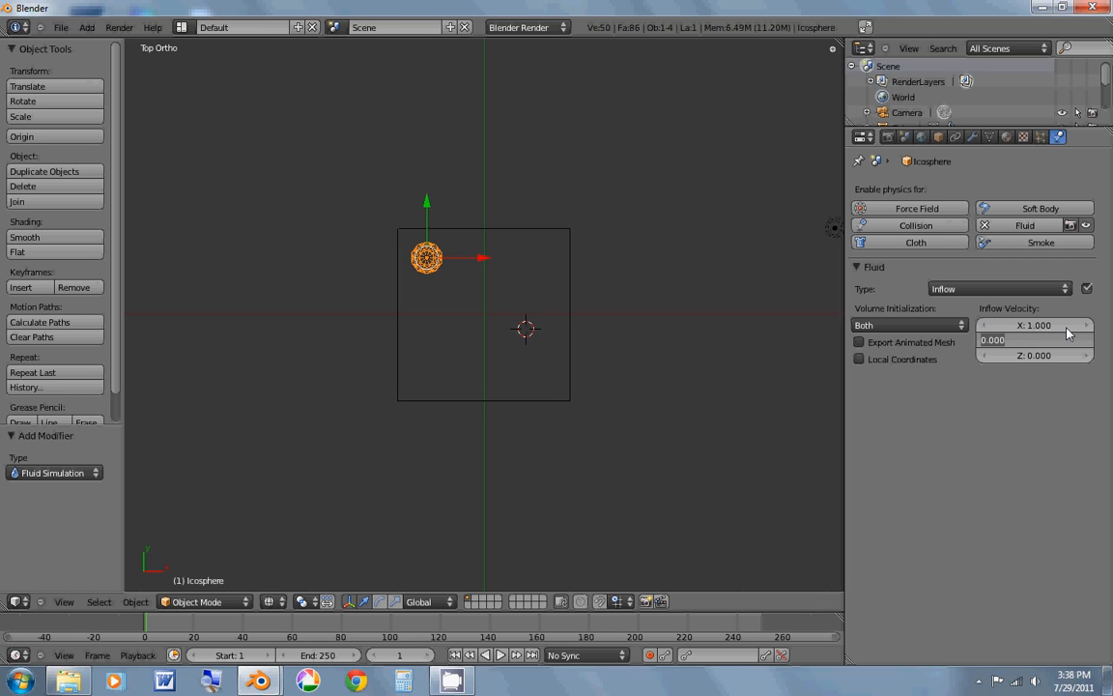
left_click(1034, 340)
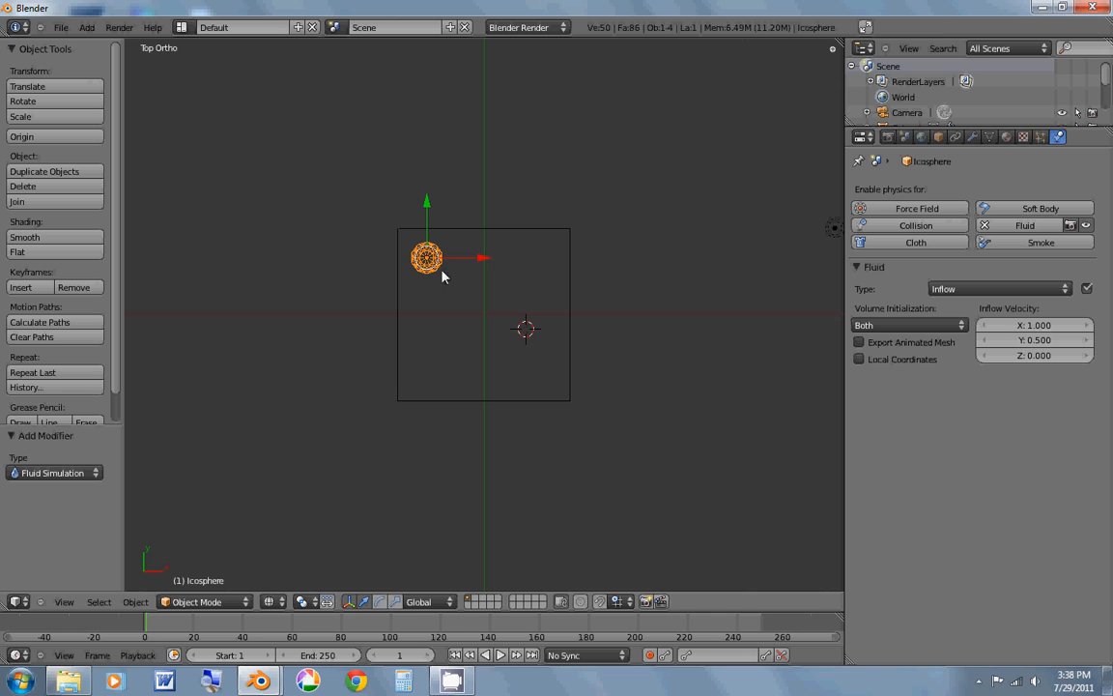
mouse_move(448, 290)
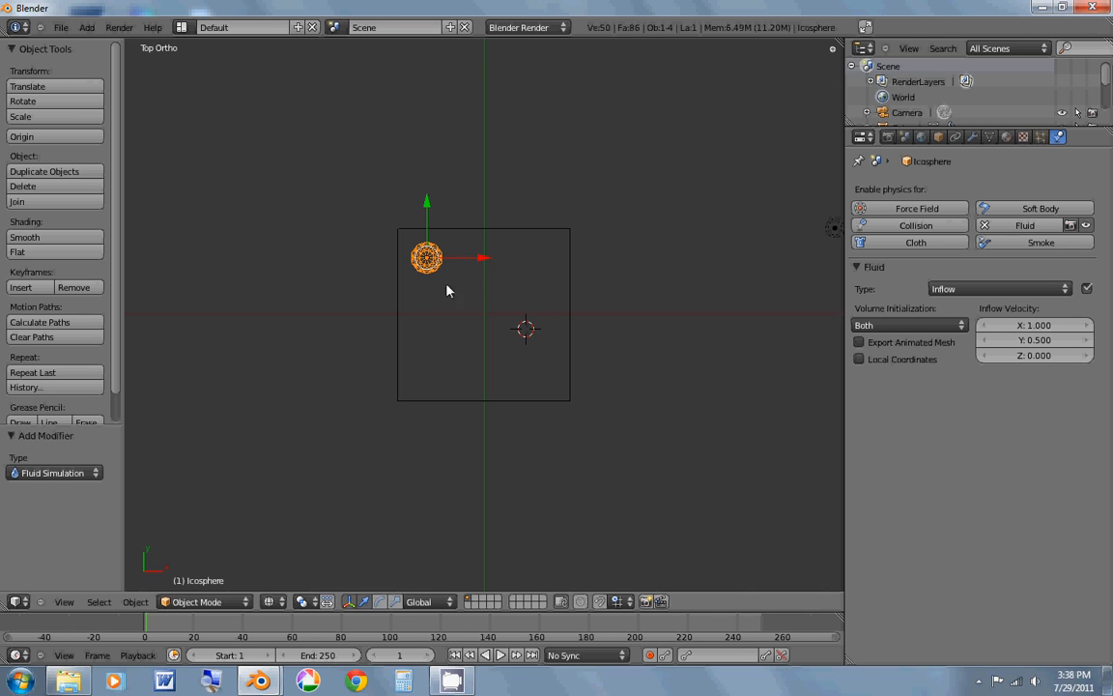
mouse_move(538, 378)
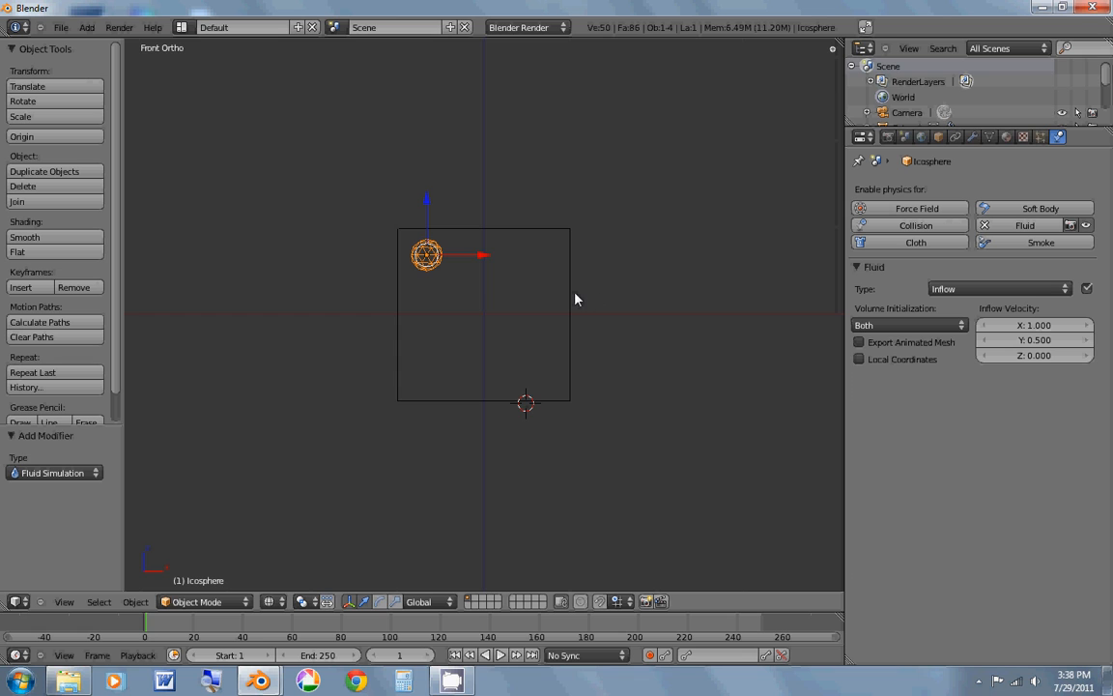
Step: Select the domain cube and start baking the fluid simulation
left_click(483, 313)
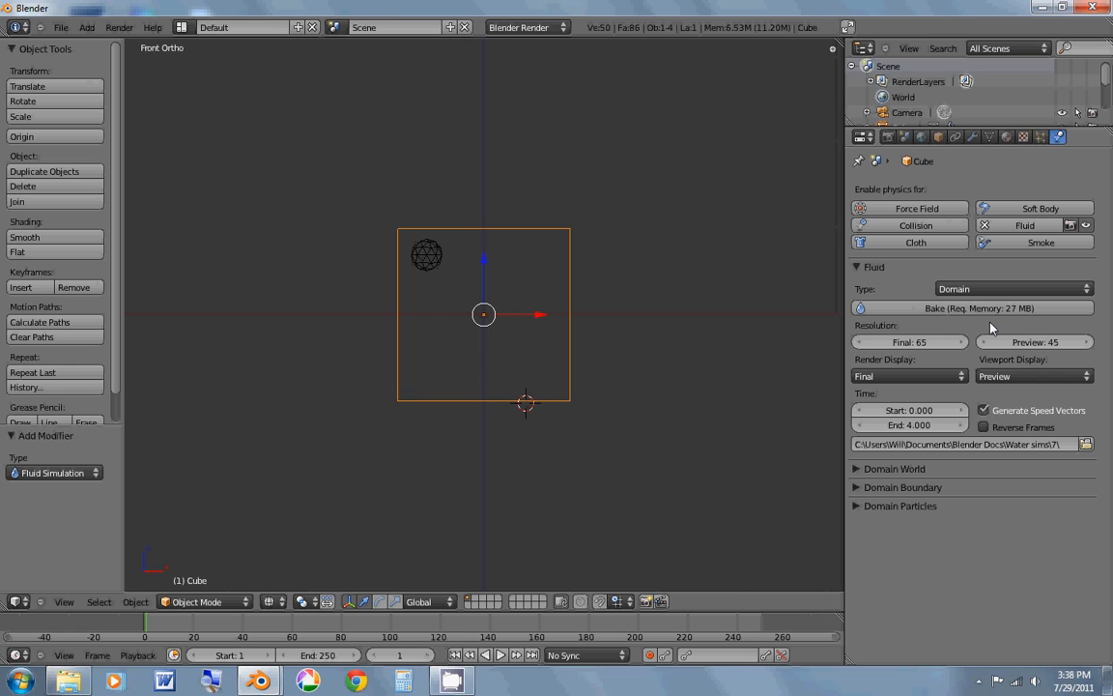
mouse_move(978, 307)
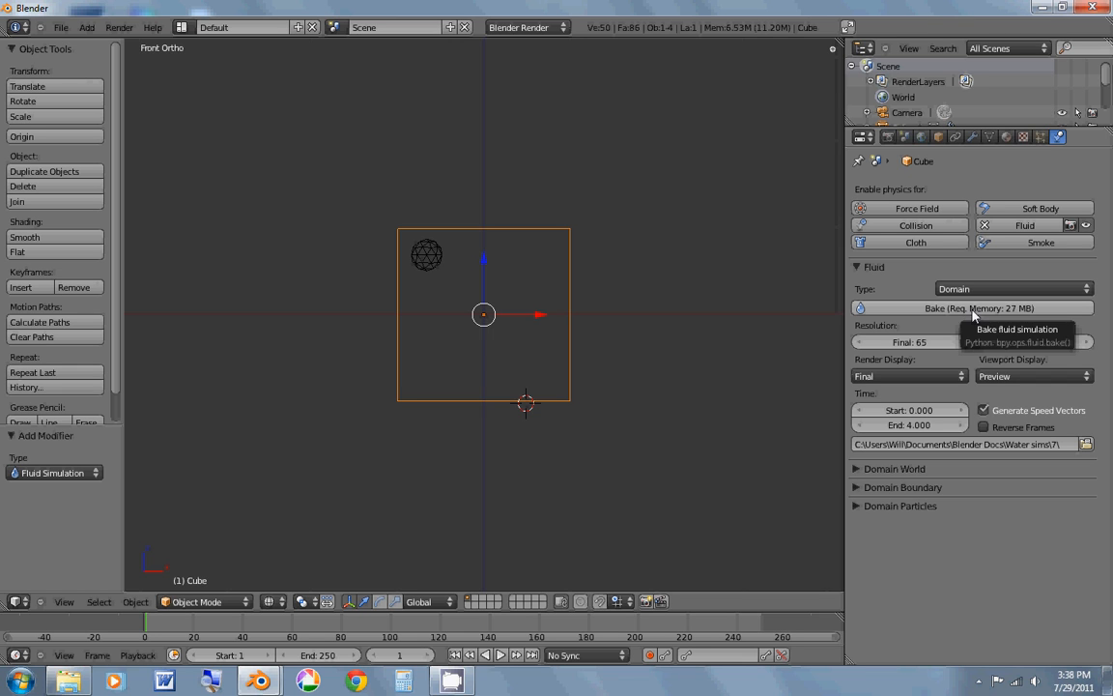
left_click(977, 307)
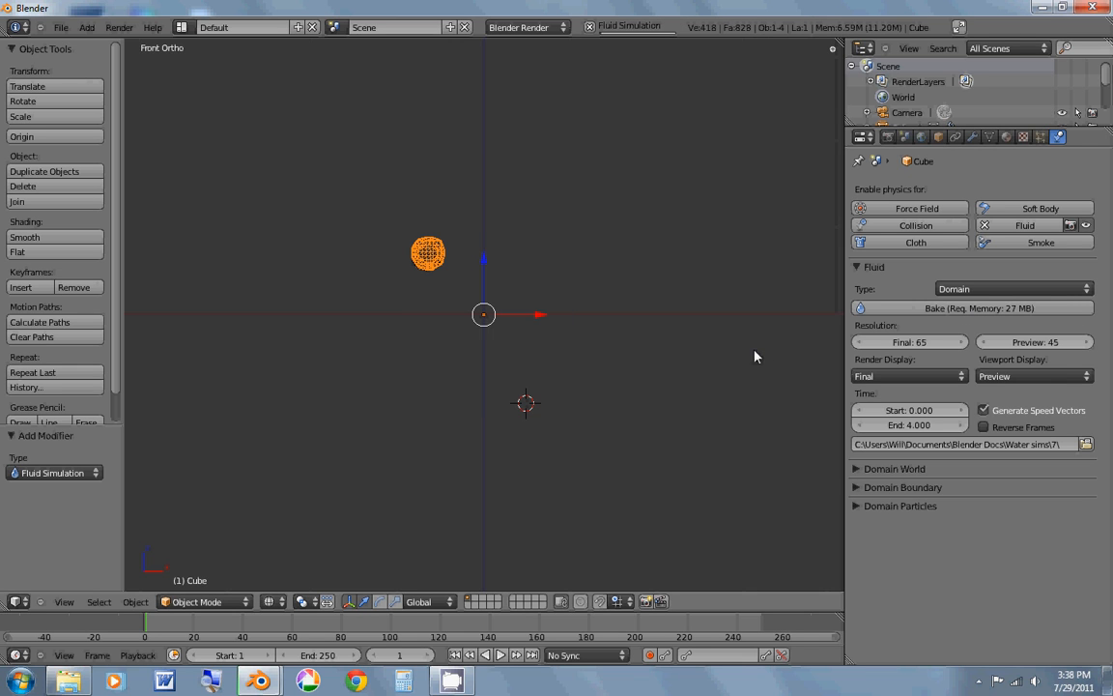
mouse_move(712, 319)
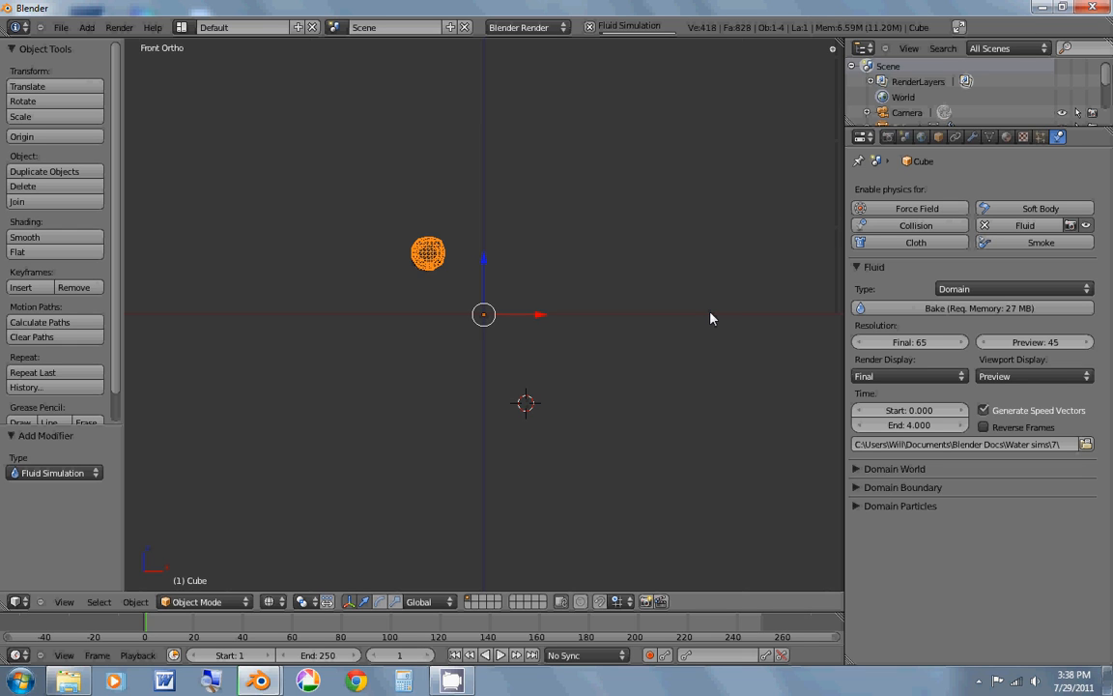
mouse_move(722, 371)
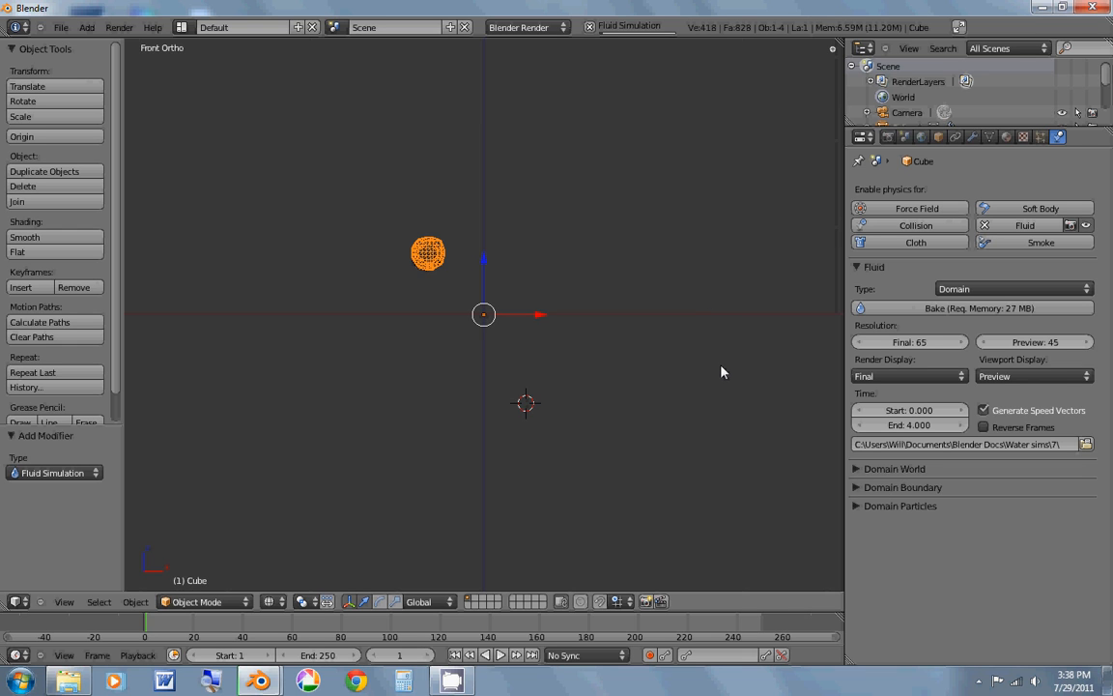
mouse_move(780, 487)
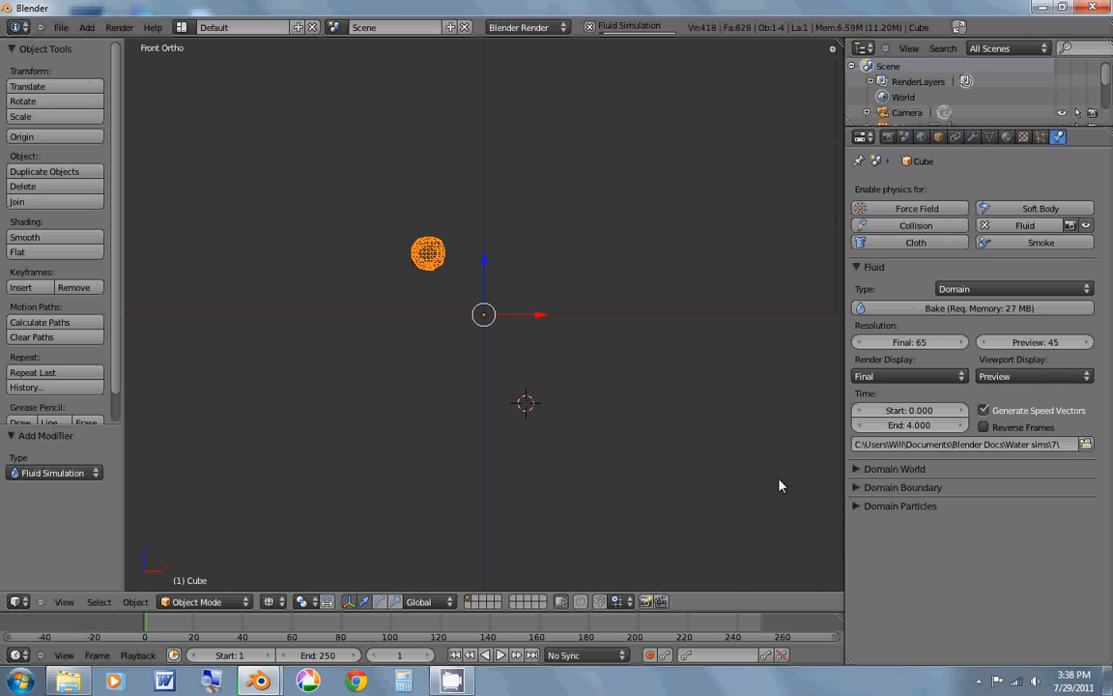
mouse_move(982, 680)
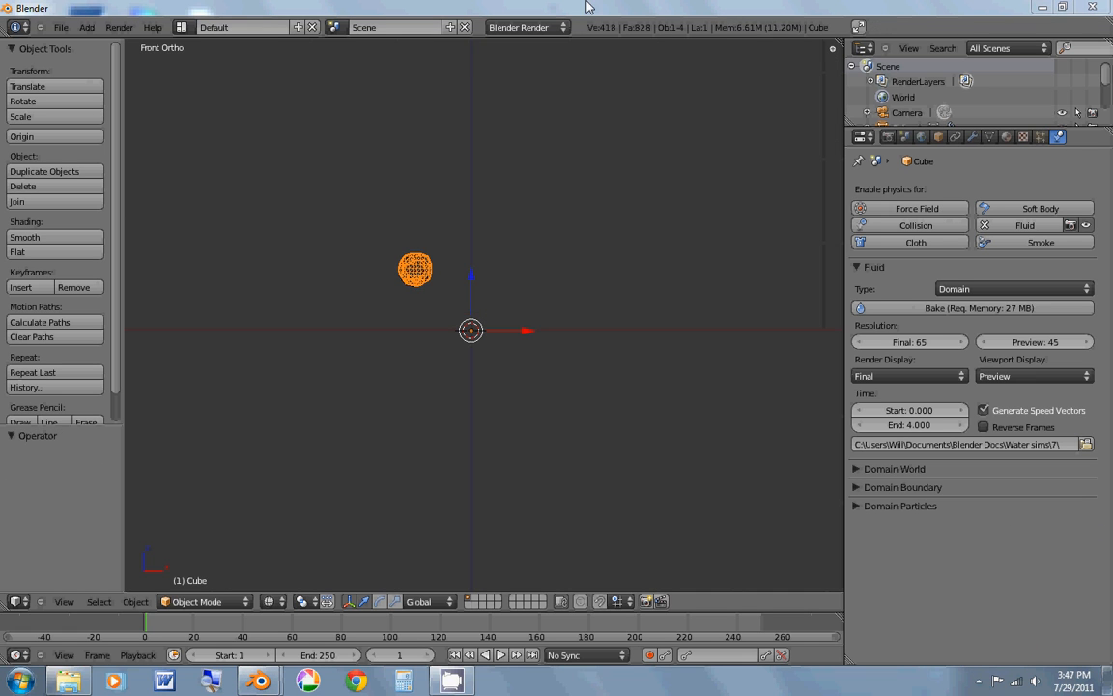
mouse_move(514, 290)
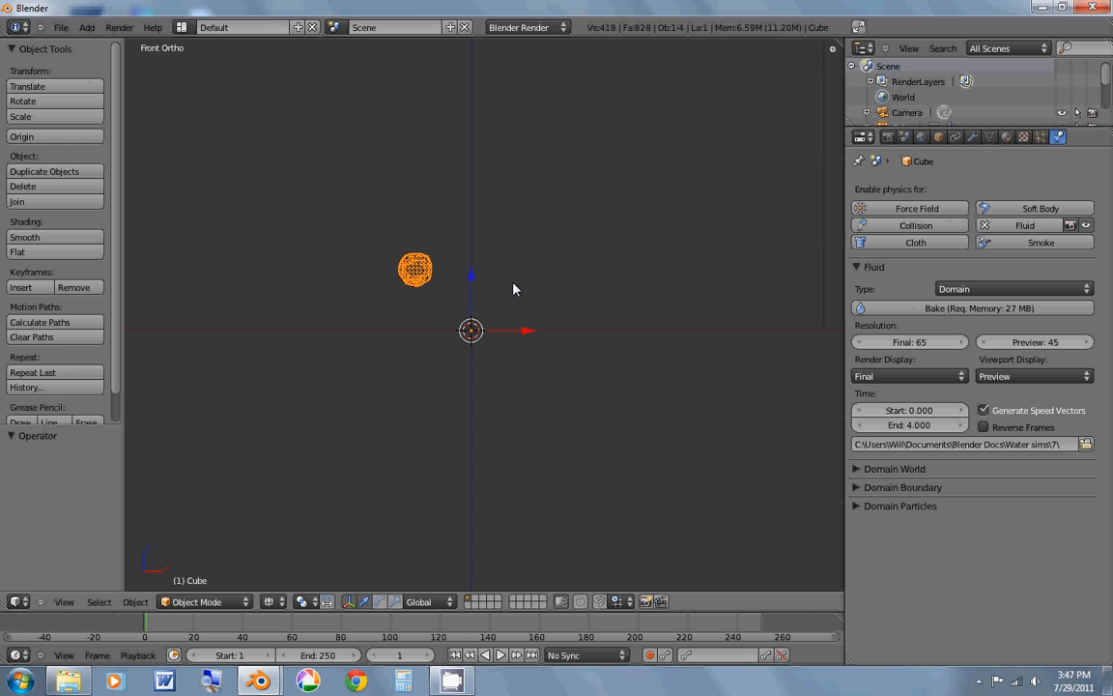
mouse_move(468, 392)
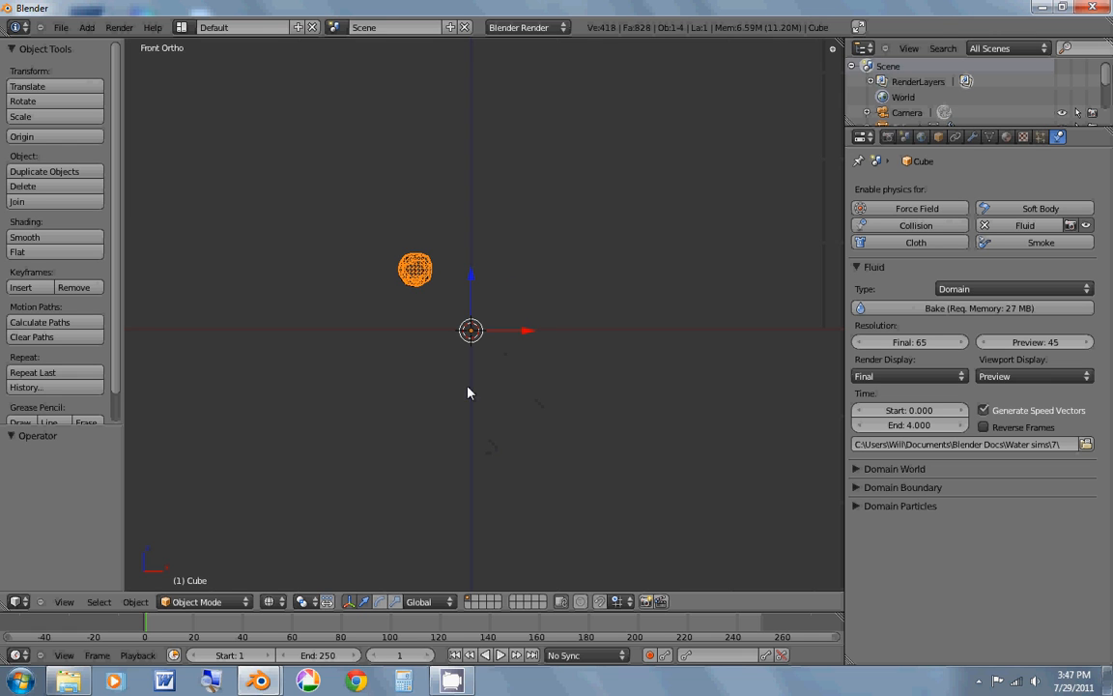
Step: Scrub the timeline to frame 182 and orbit to view the baked water in the box
left_click(499, 653)
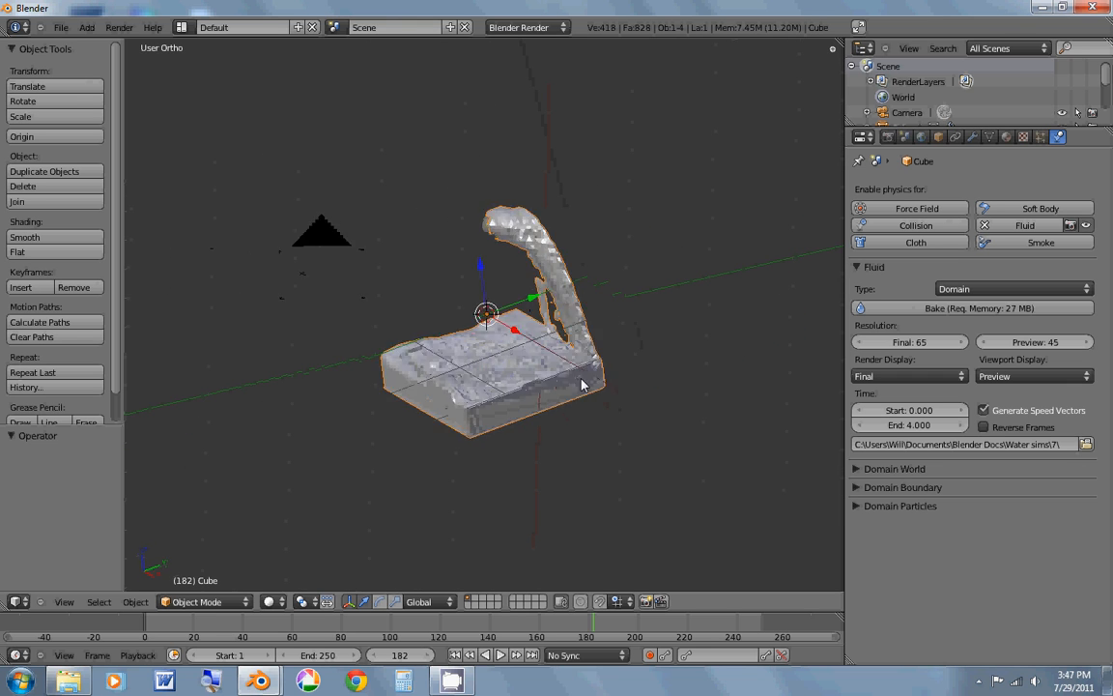
left_click_drag(580, 386, 468, 403)
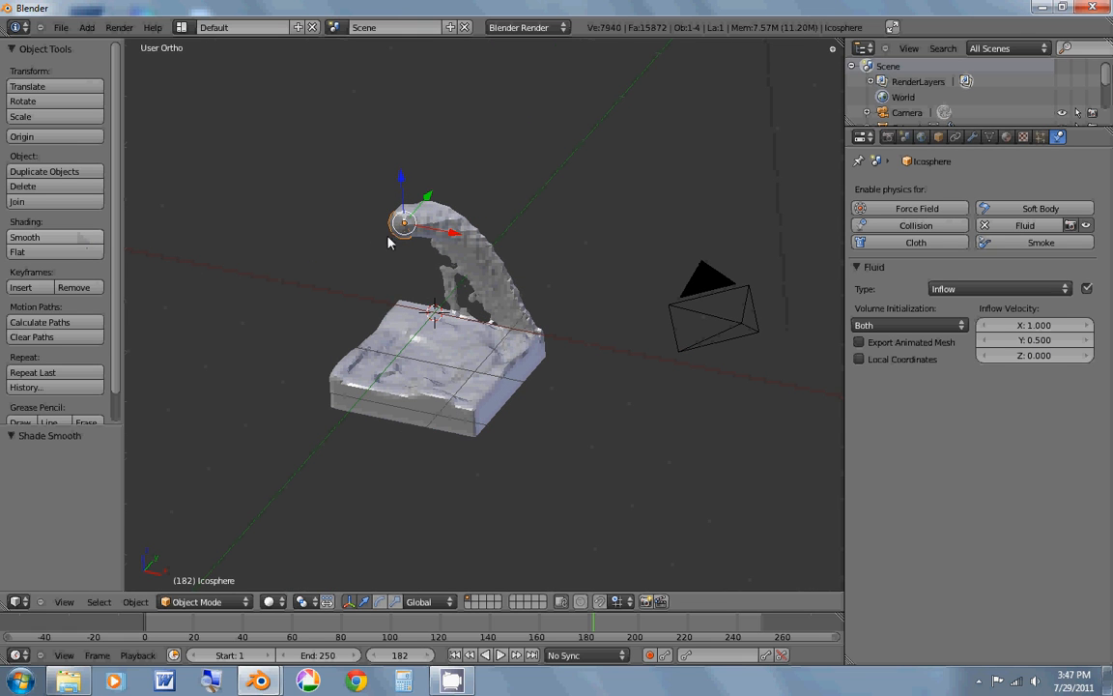
Step: Select the inflow icosphere and delete it
left_click(454, 377)
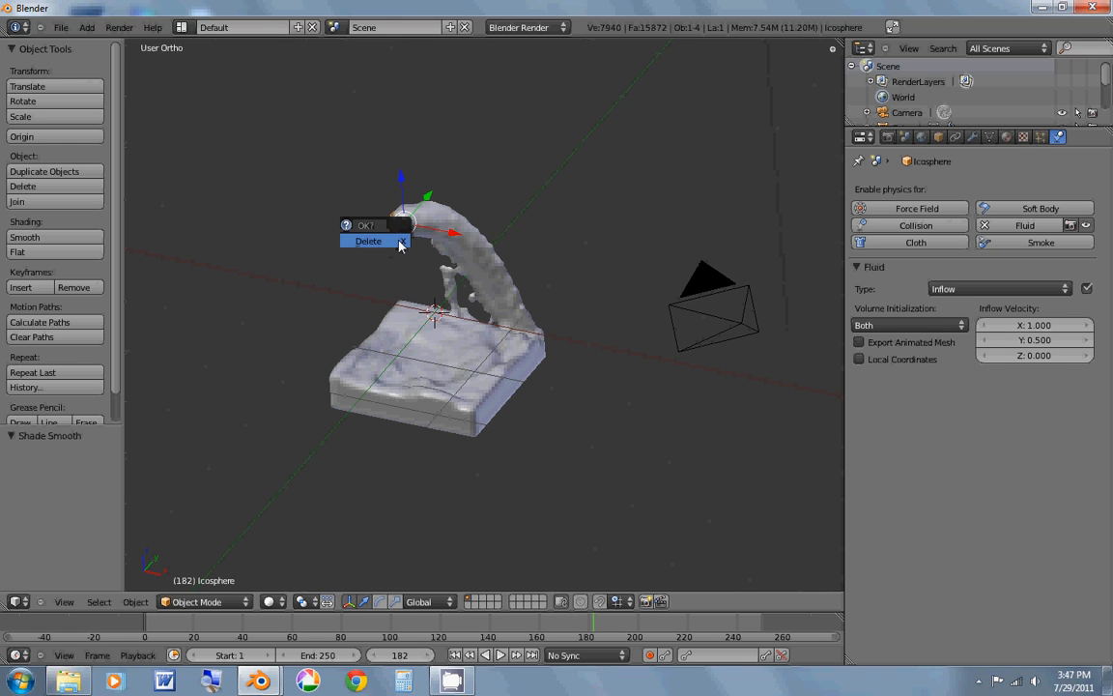
left_click(367, 240)
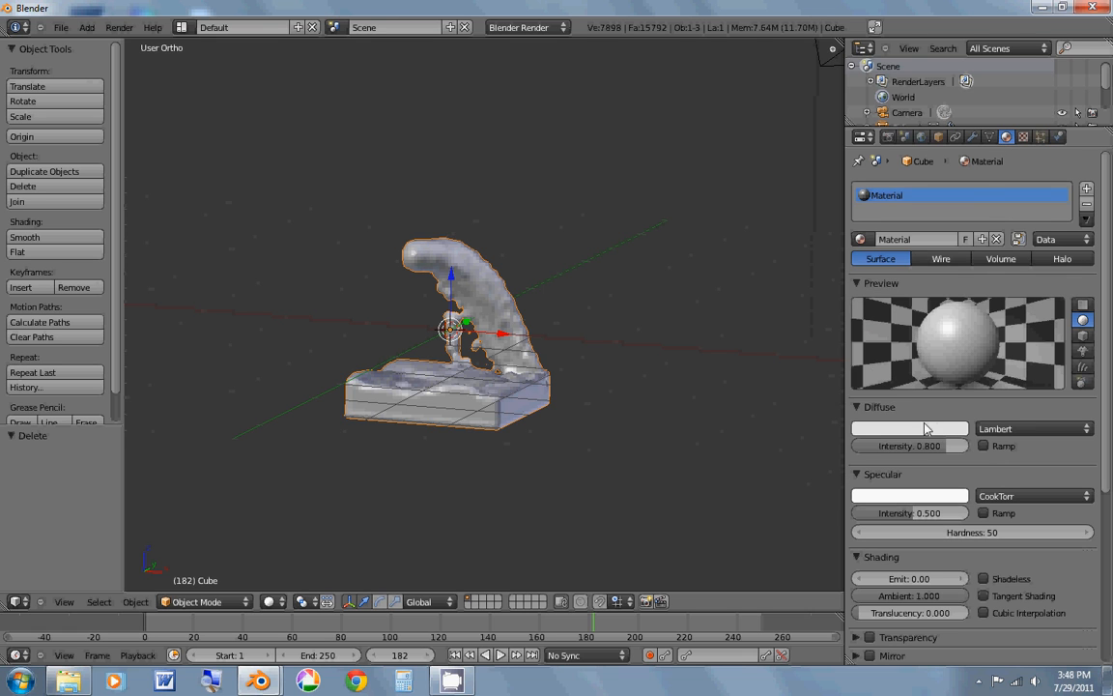
Step: Make the water's diffuse colour blue and enable Raytrace transparency
left_click(908, 429)
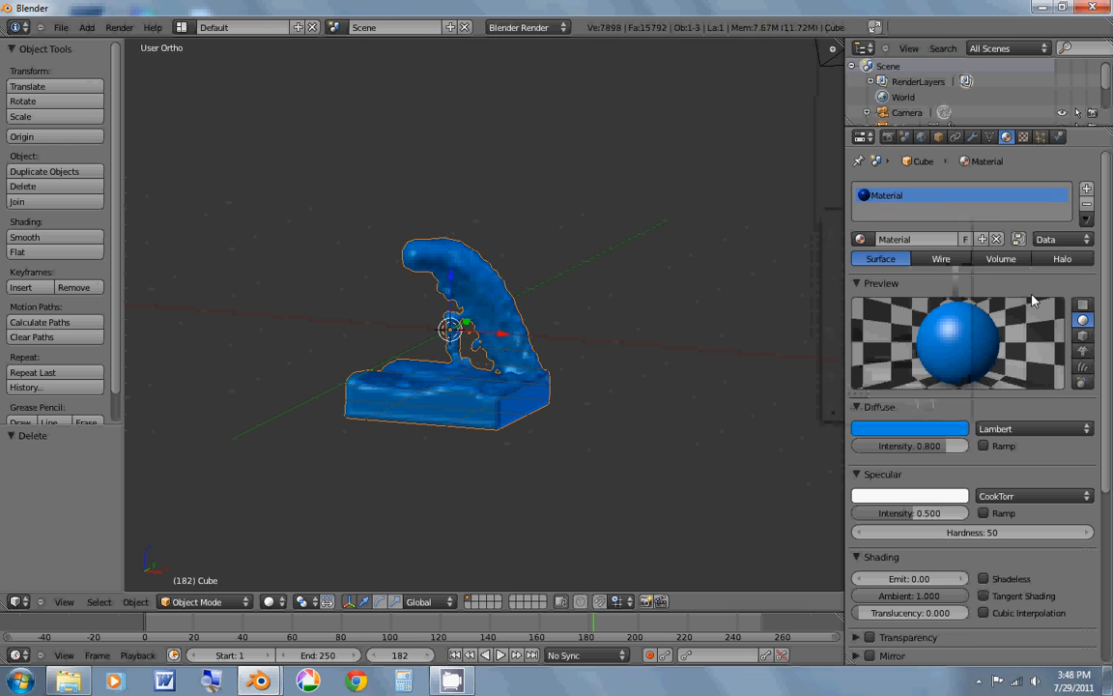
scroll("down", 3)
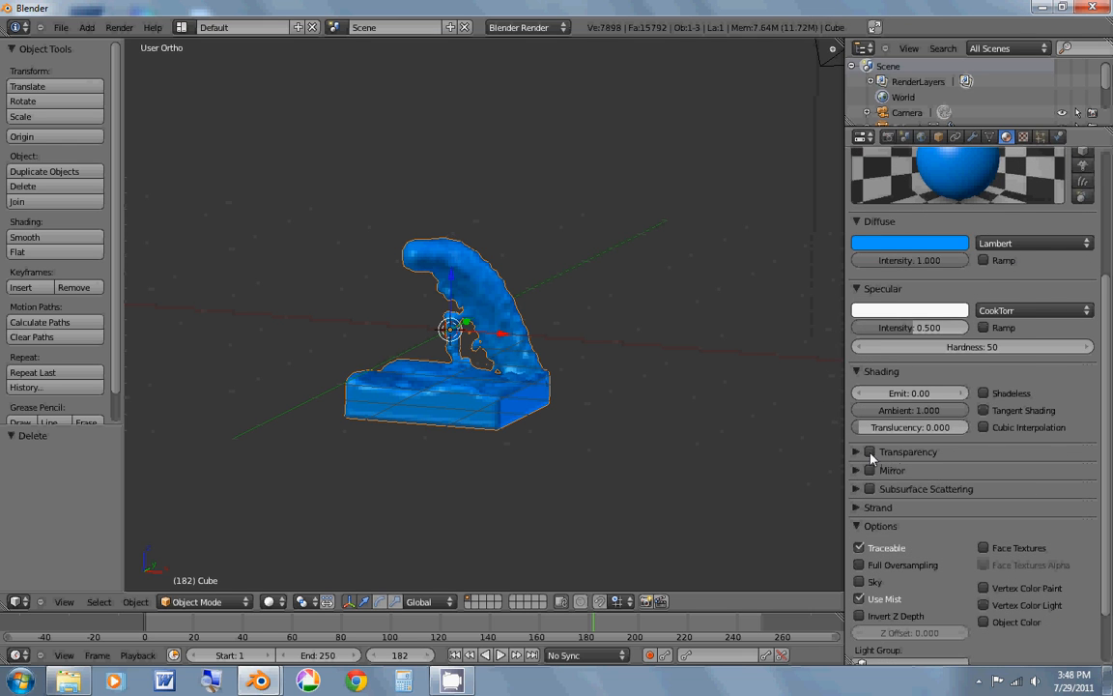
left_click(870, 452)
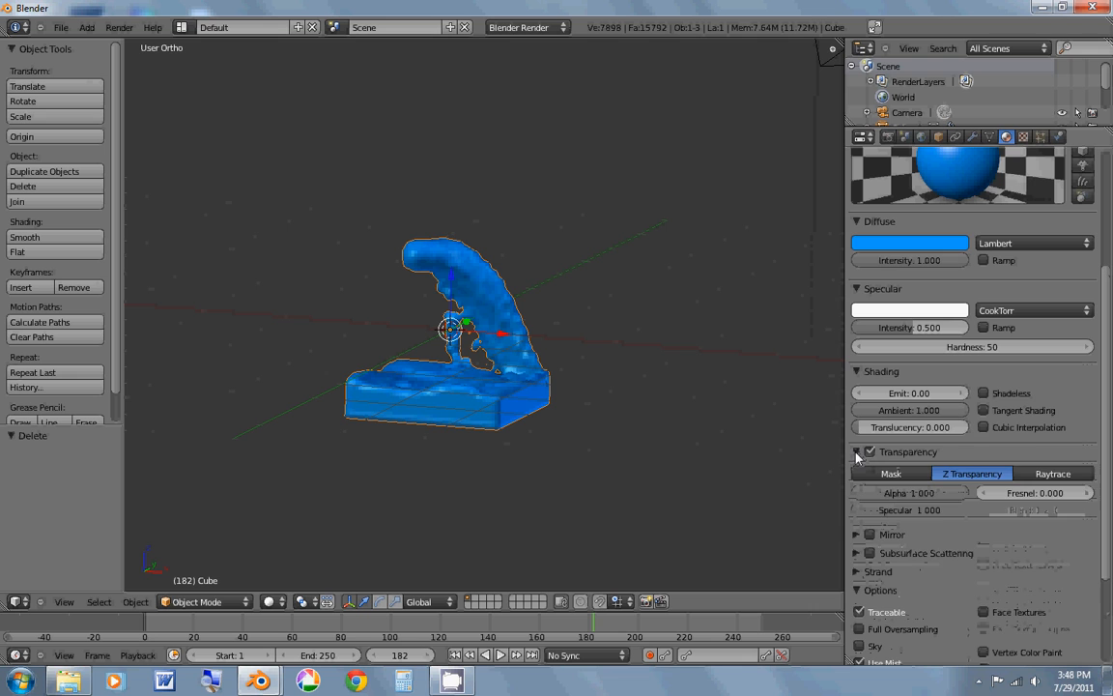
left_click(1051, 474)
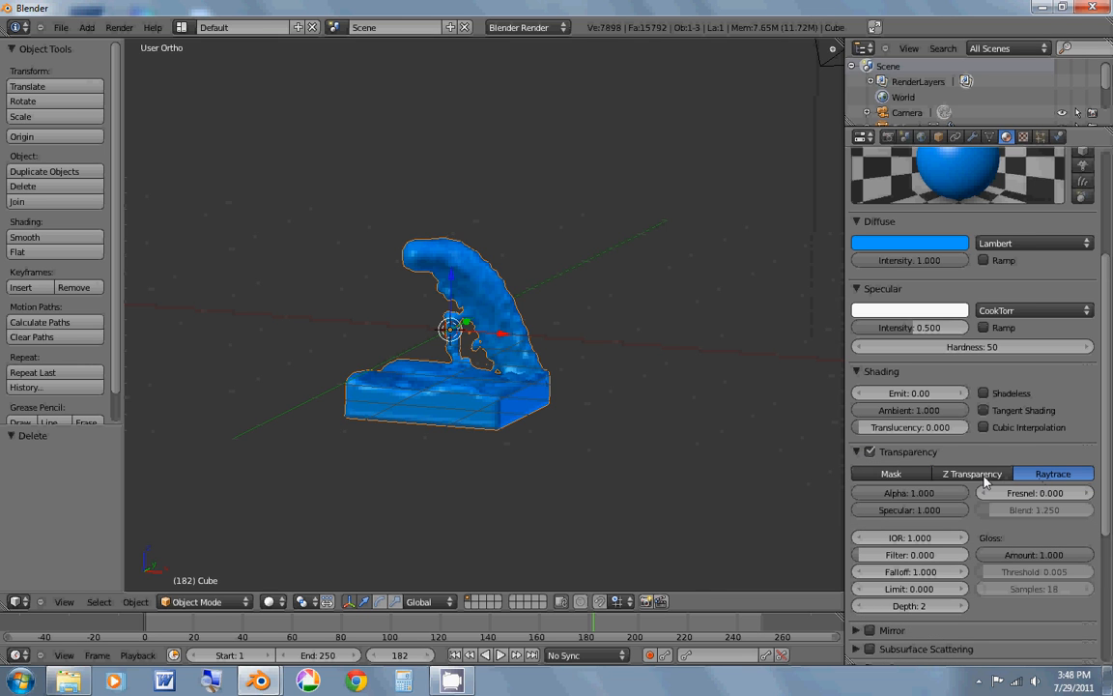
Step: Lower the material's Alpha to about 0.547 and set IOR to 1.330
scroll("down", 3)
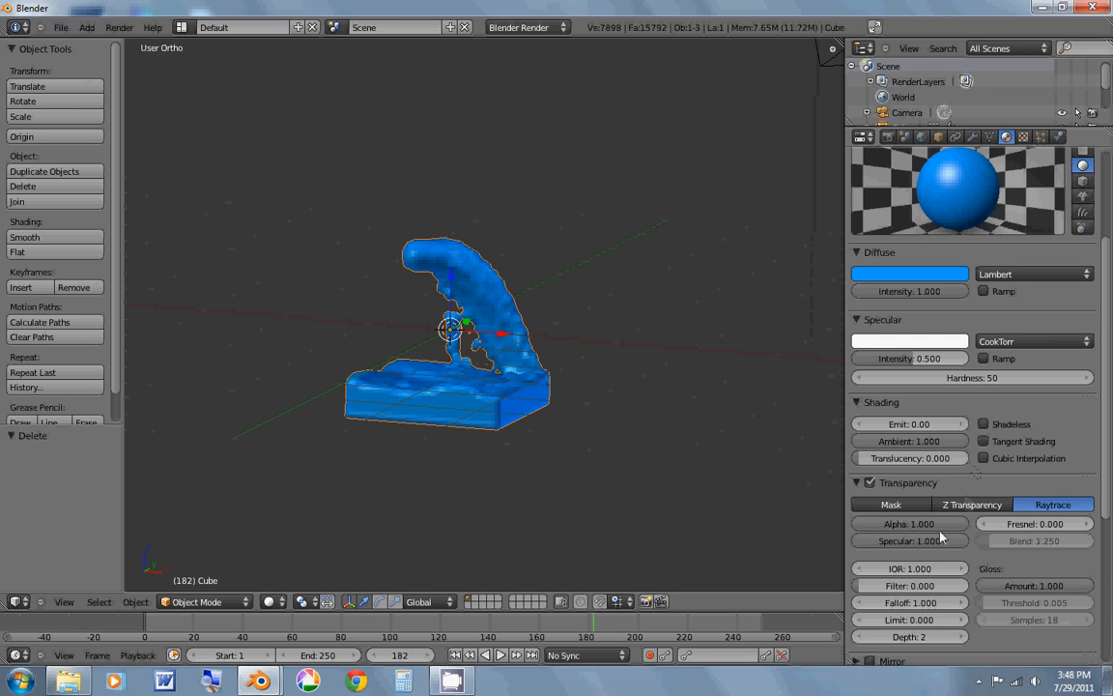
left_click_drag(966, 522, 908, 522)
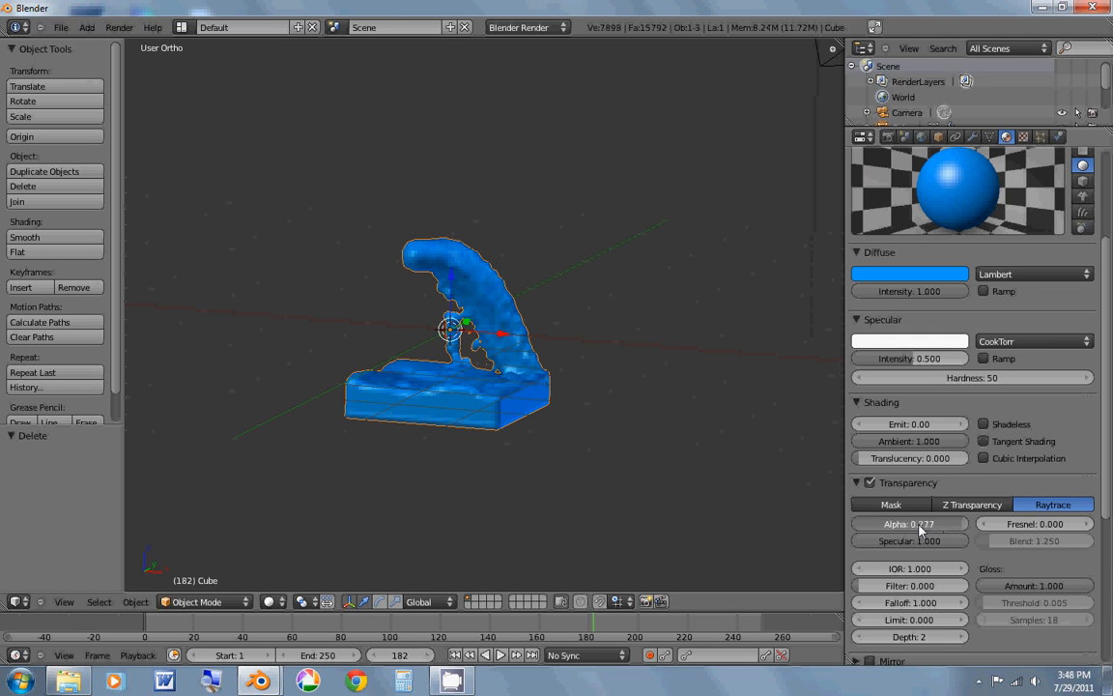
left_click_drag(923, 522, 879, 521)
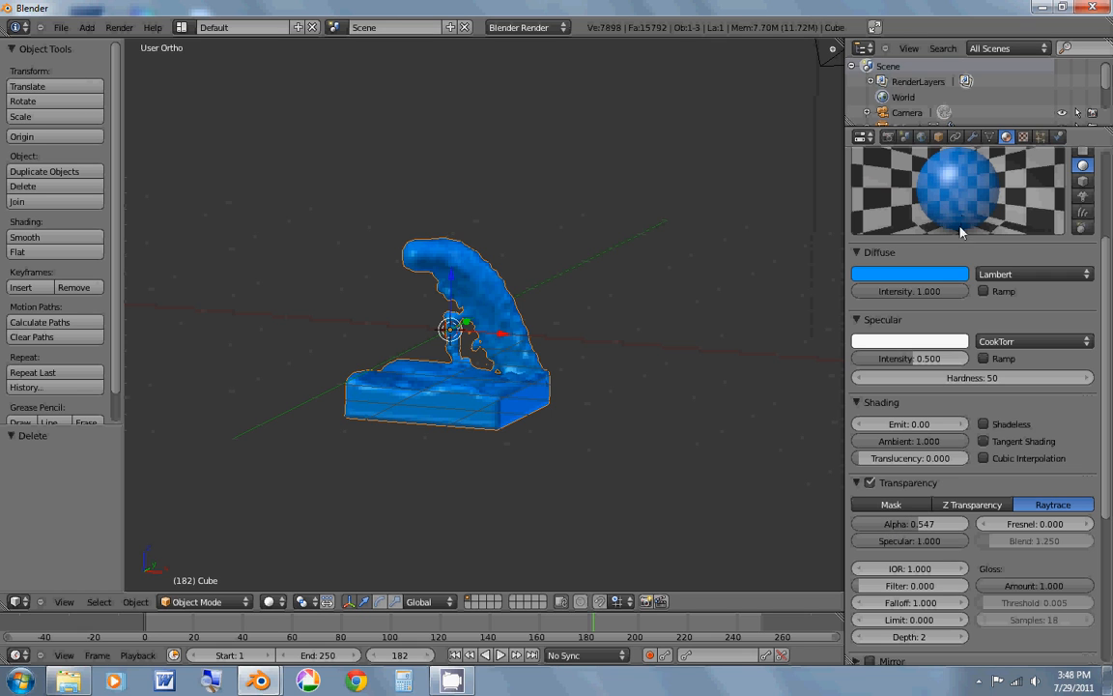
mouse_move(946, 560)
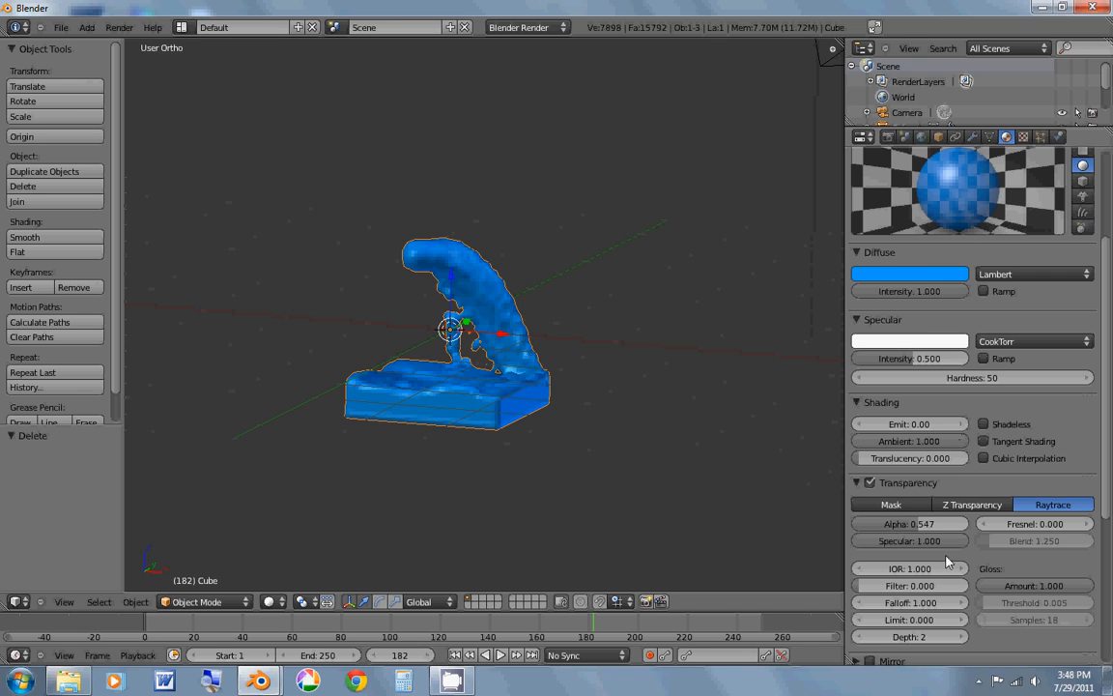
mouse_move(908, 568)
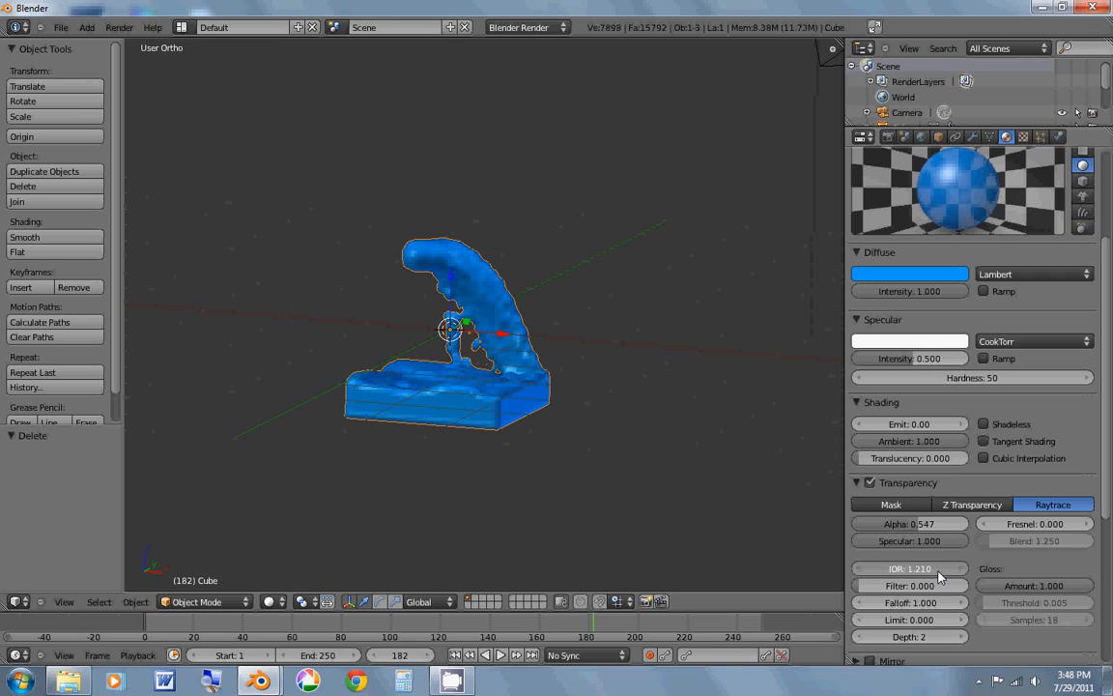
left_click_drag(908, 568, 945, 568)
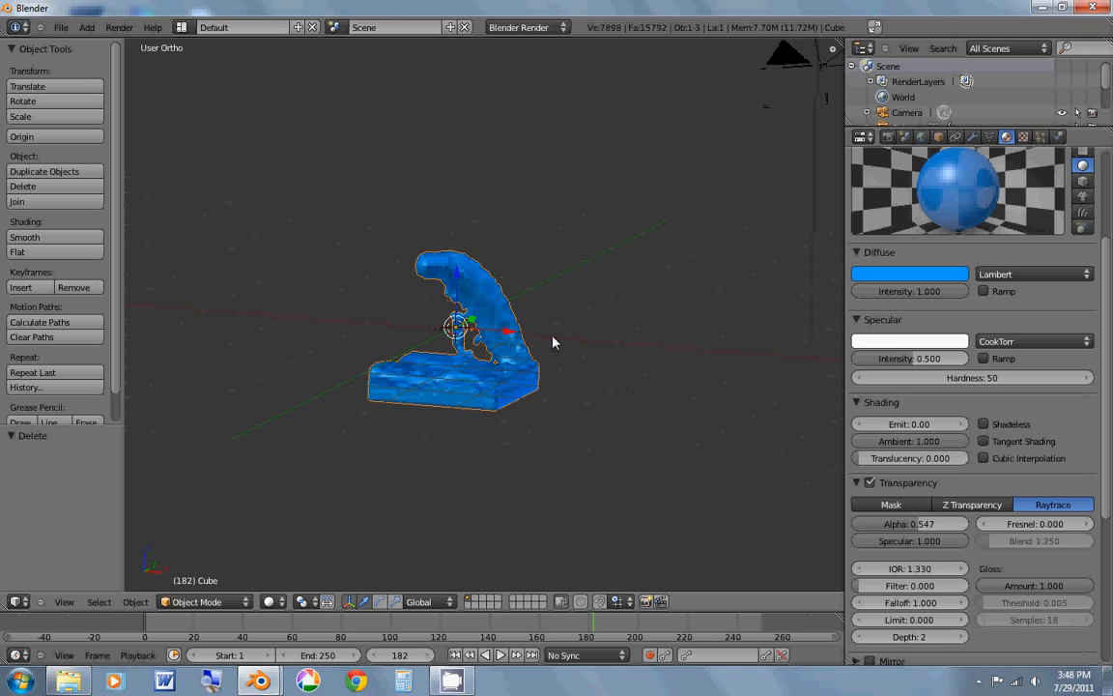
scroll("down", 3)
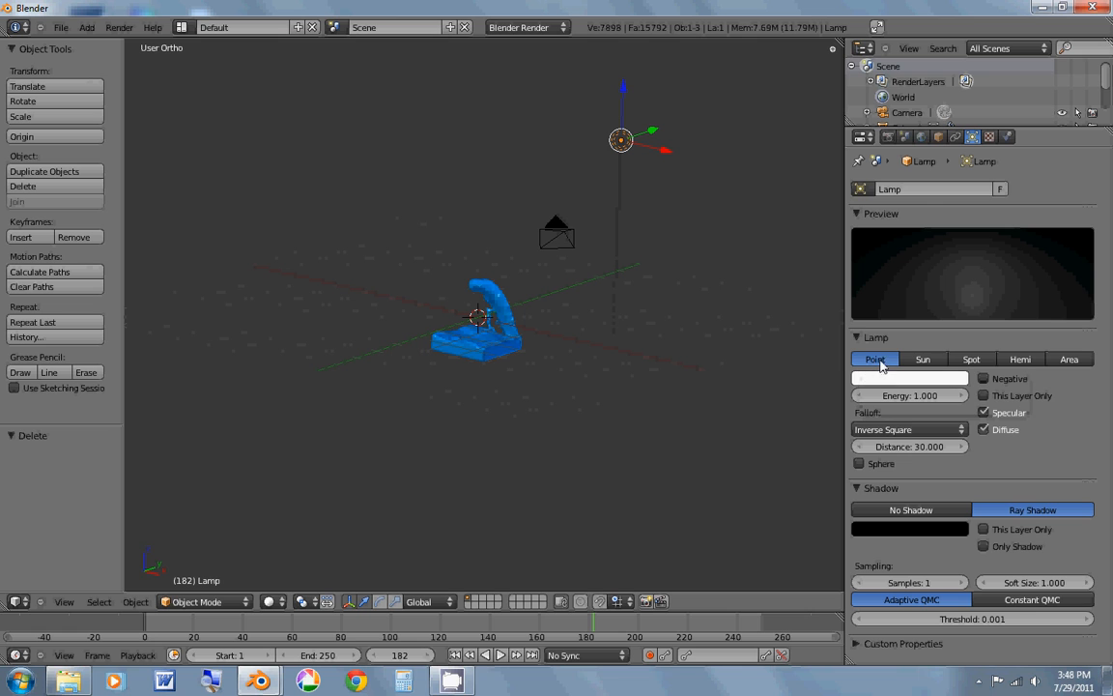
mouse_move(1020, 357)
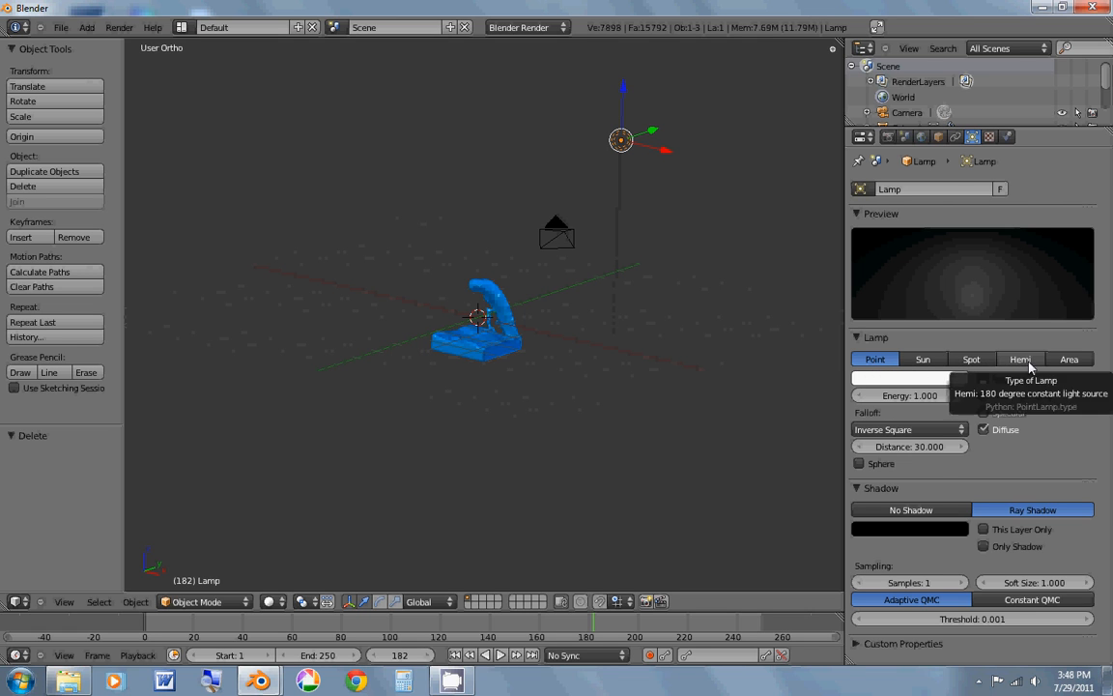
Step: Change the lamp type to Hemi
left_click(1020, 358)
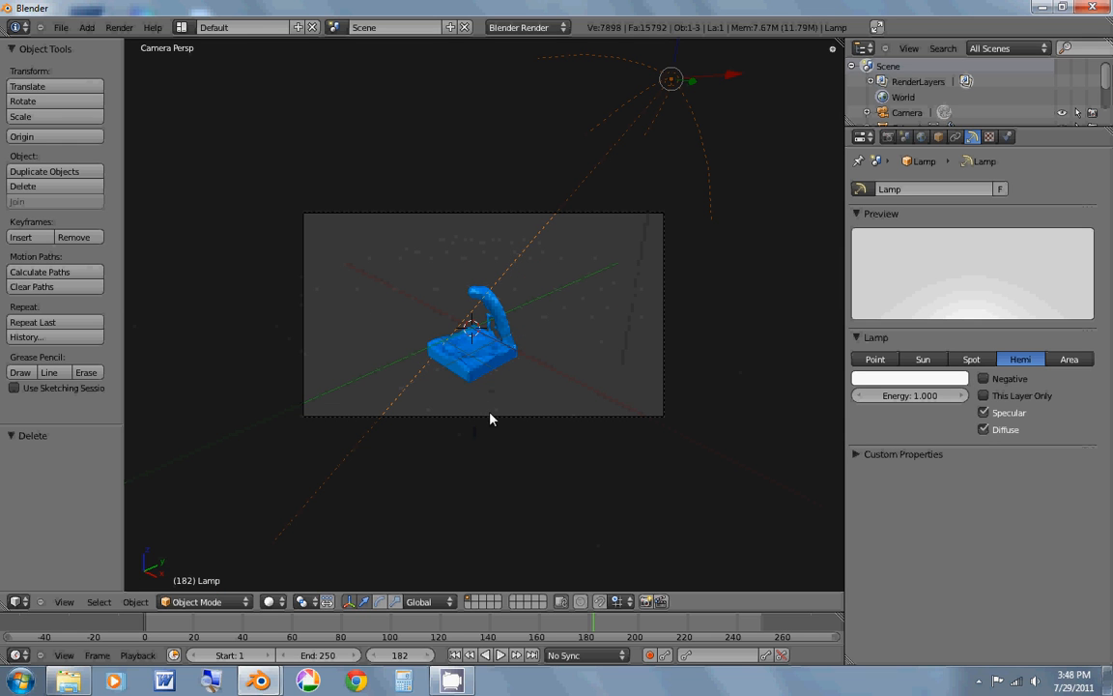
mouse_move(531, 334)
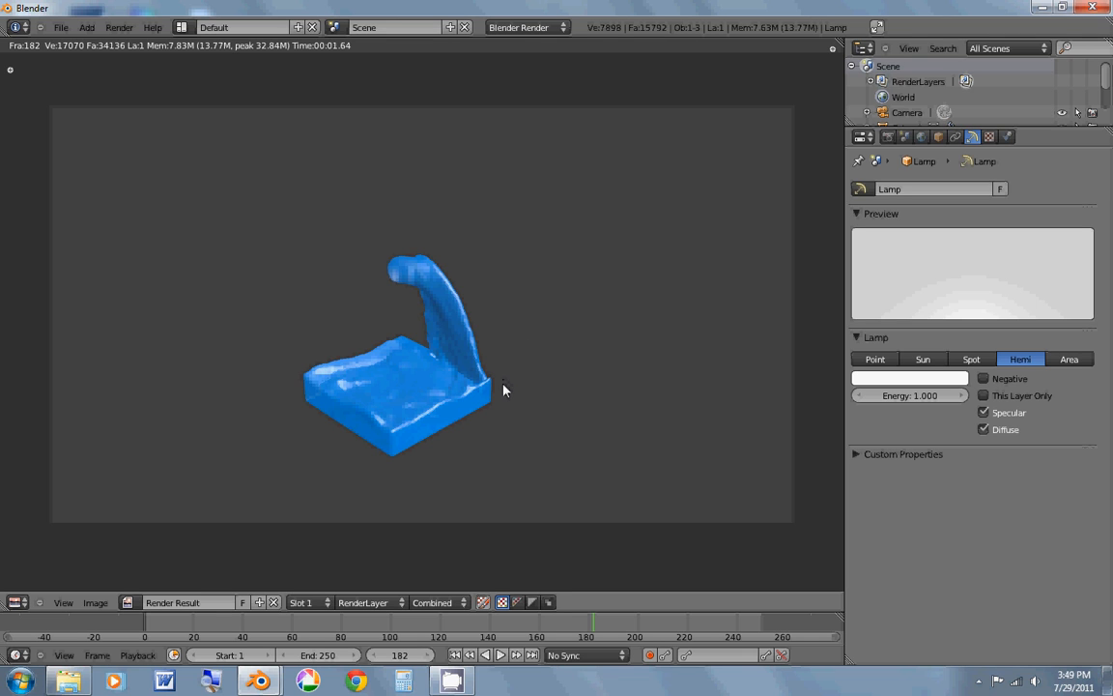
mouse_move(471, 387)
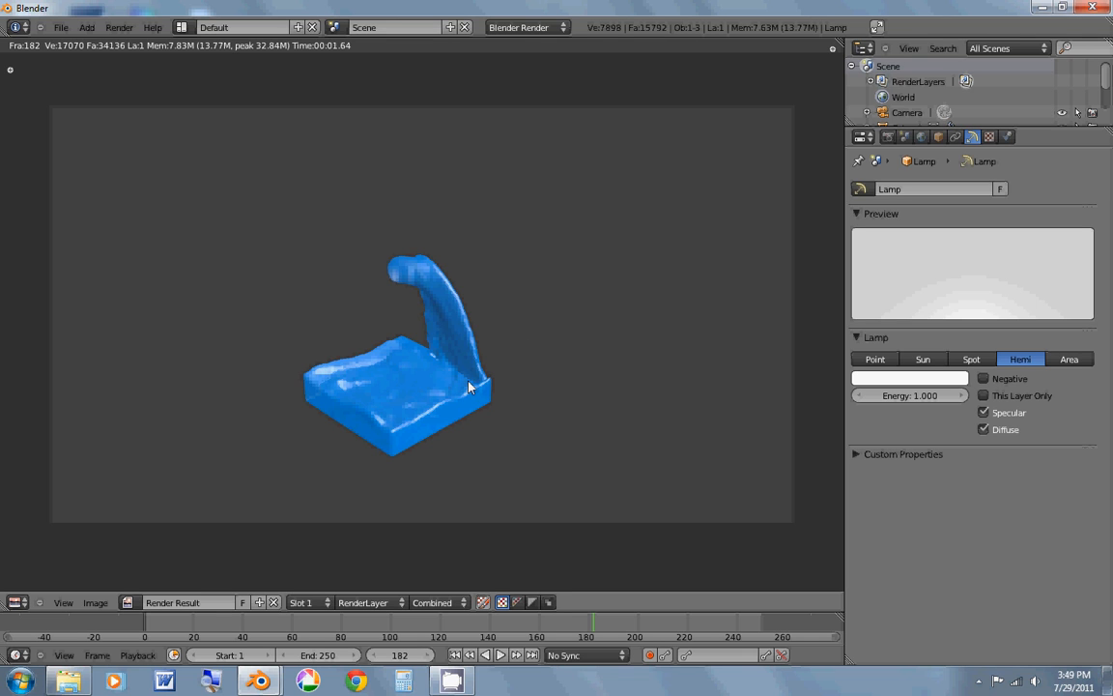
mouse_move(454, 328)
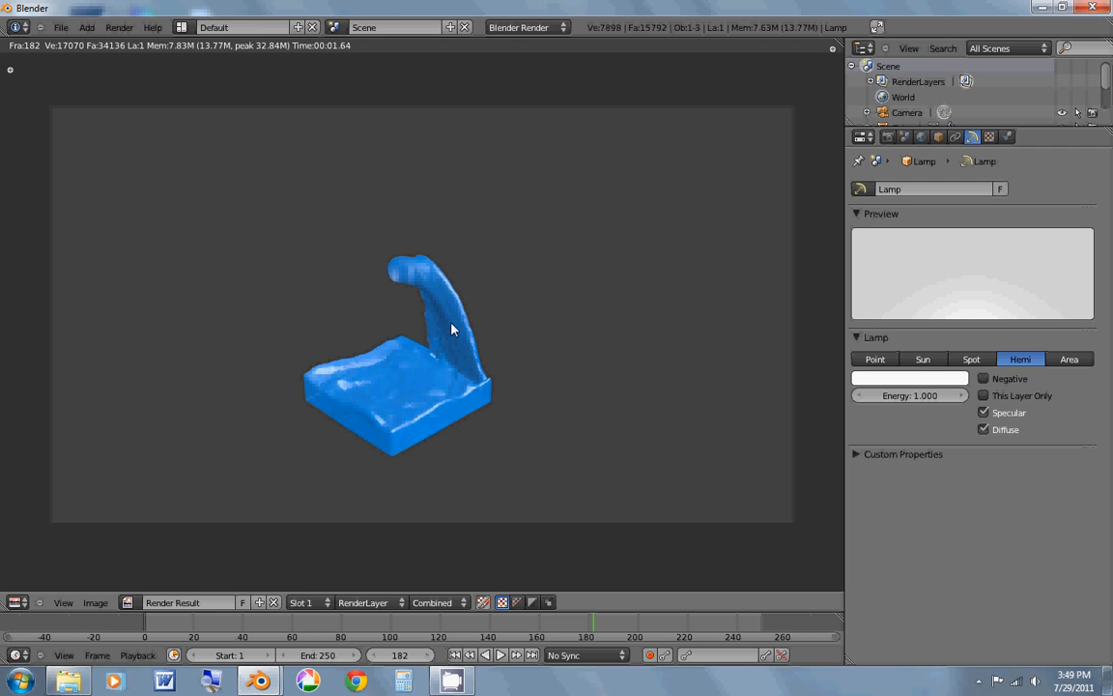
mouse_move(460, 337)
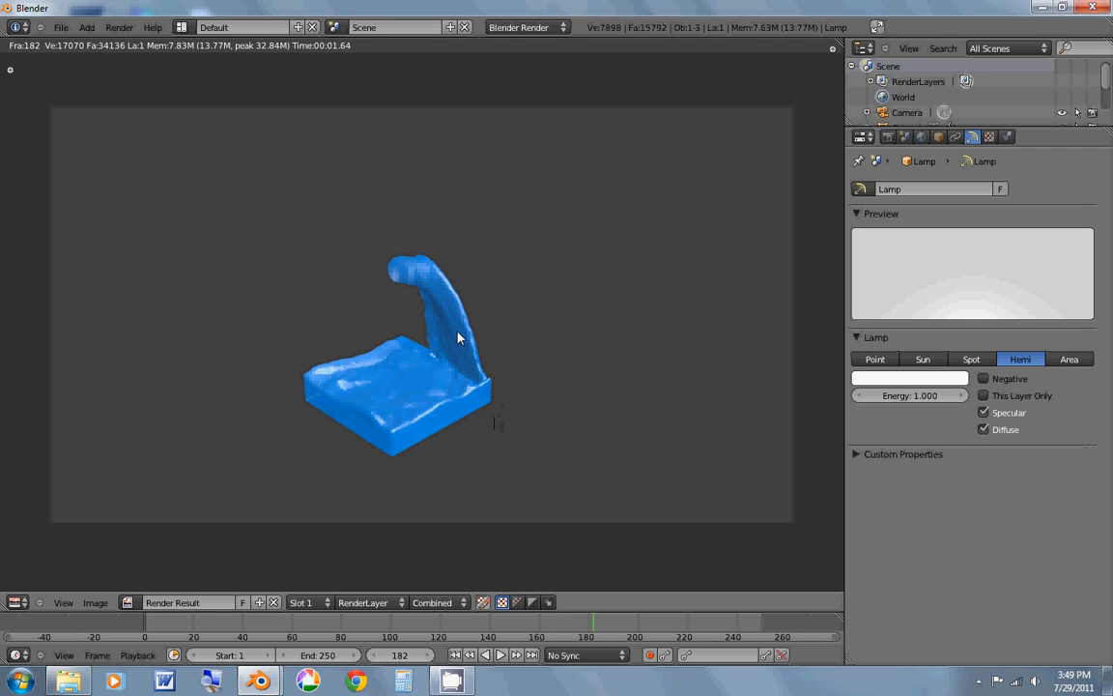